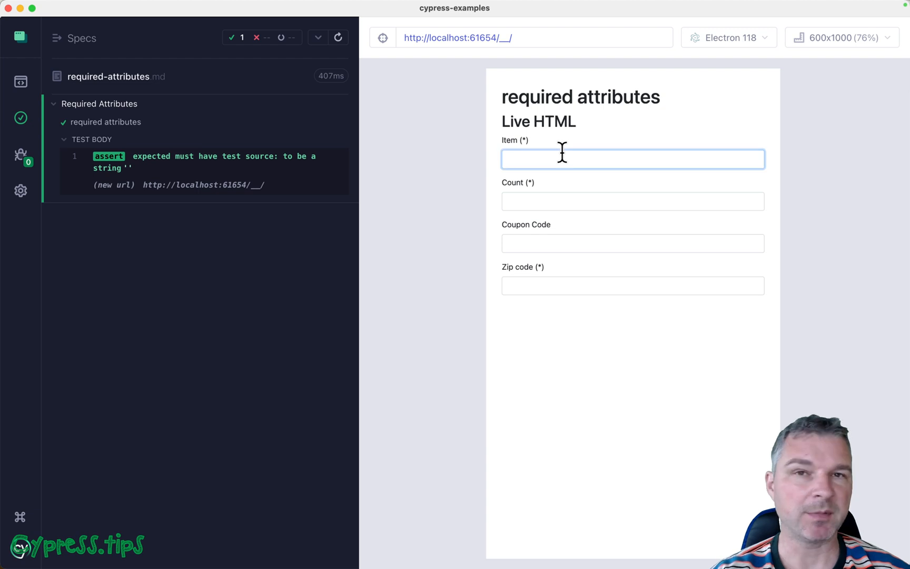
- Inspect the form's Count, Coupon Code and Zip code inputs in the runner
click(633, 201)
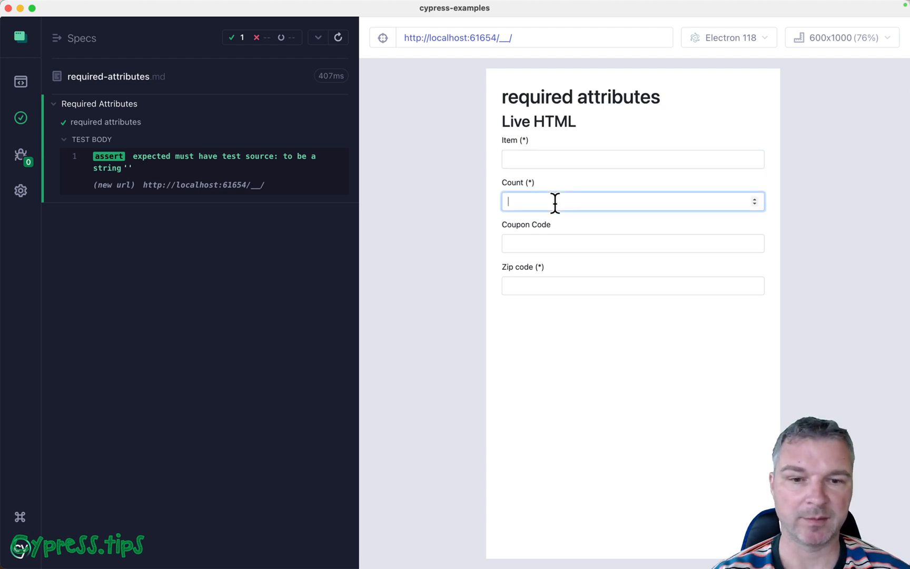
click(632, 285)
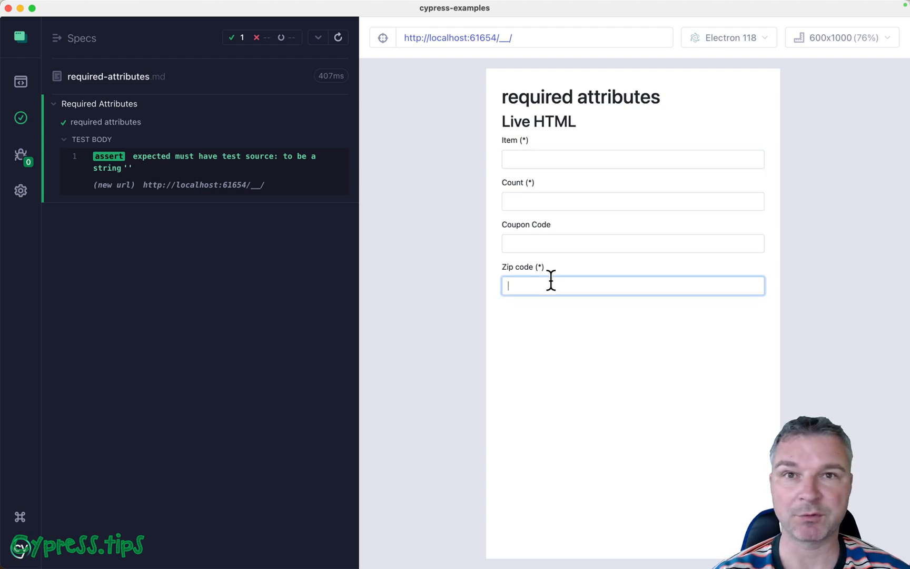
click(632, 243)
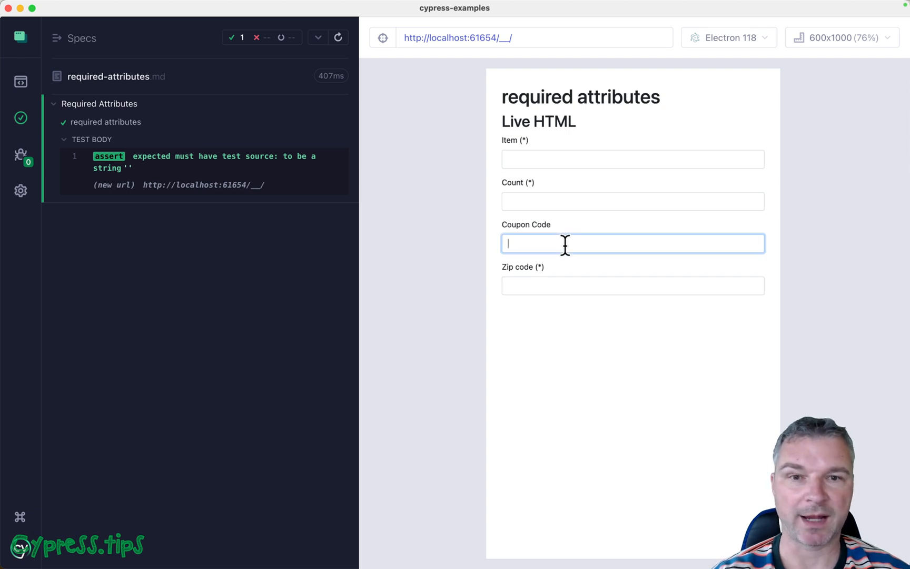
mouse_move(543, 159)
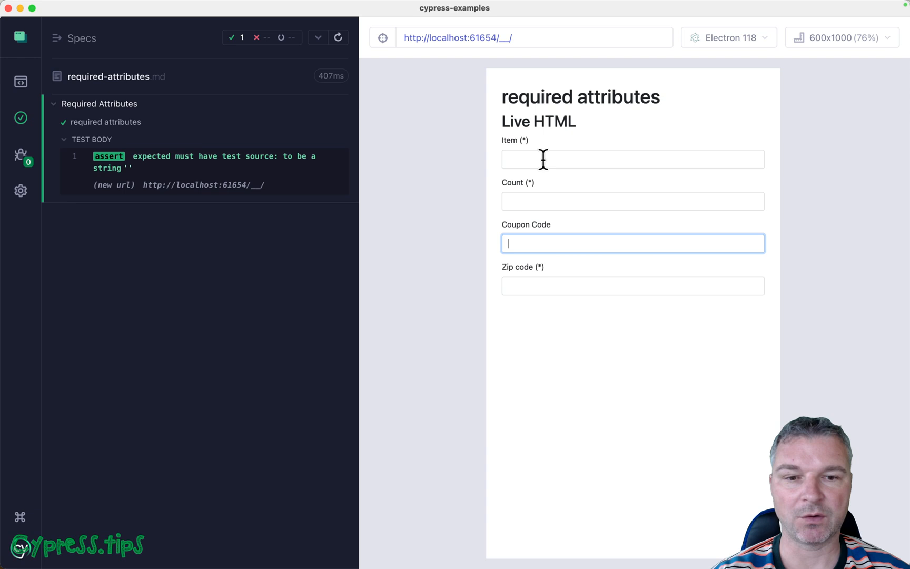
click(633, 286)
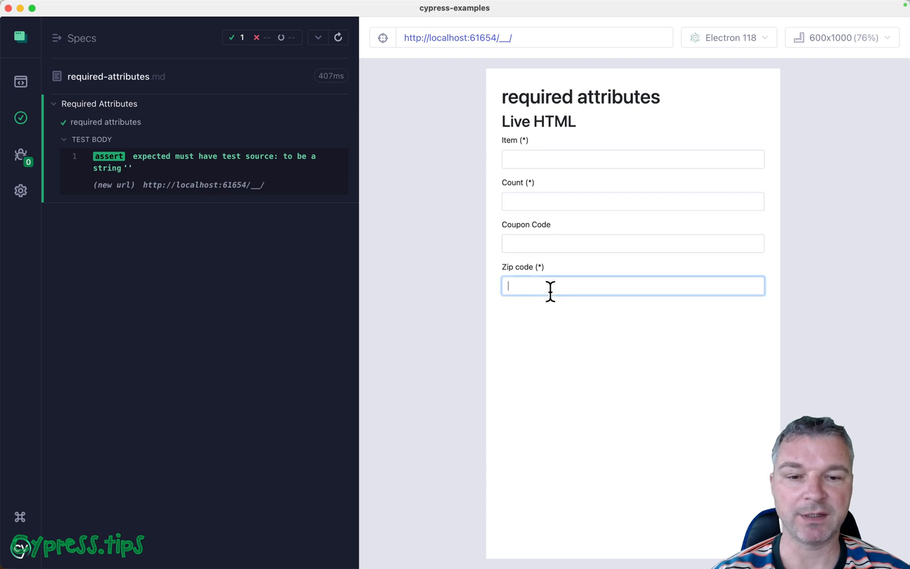
click(558, 363)
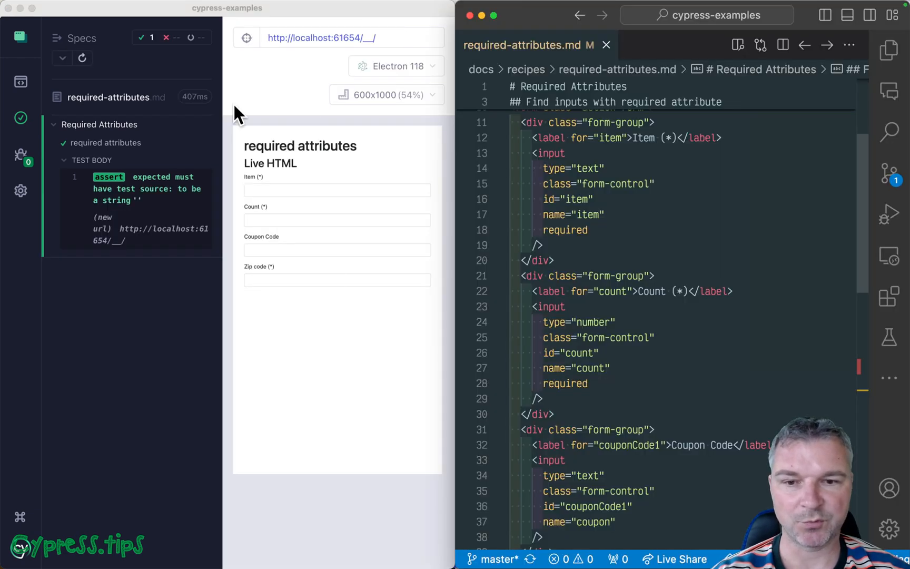
mouse_move(647, 237)
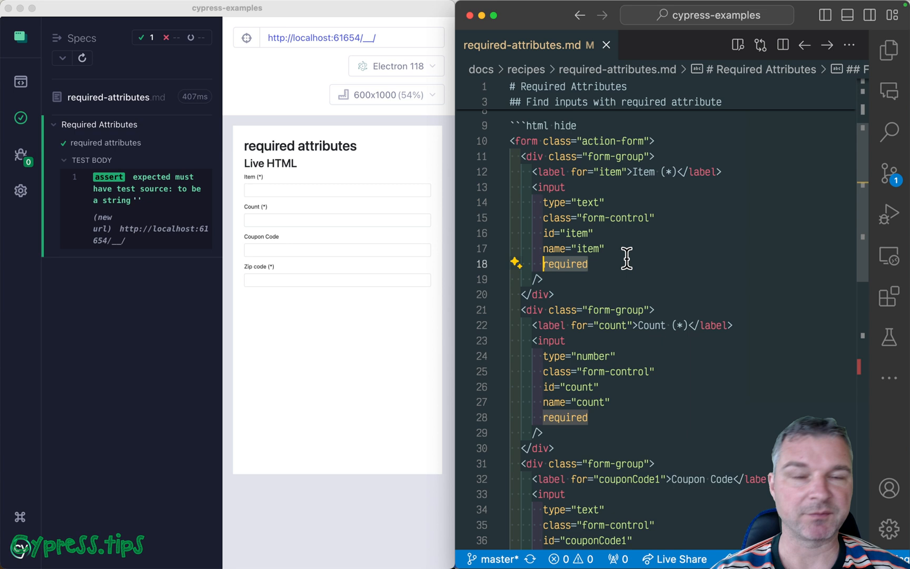
mouse_move(645, 228)
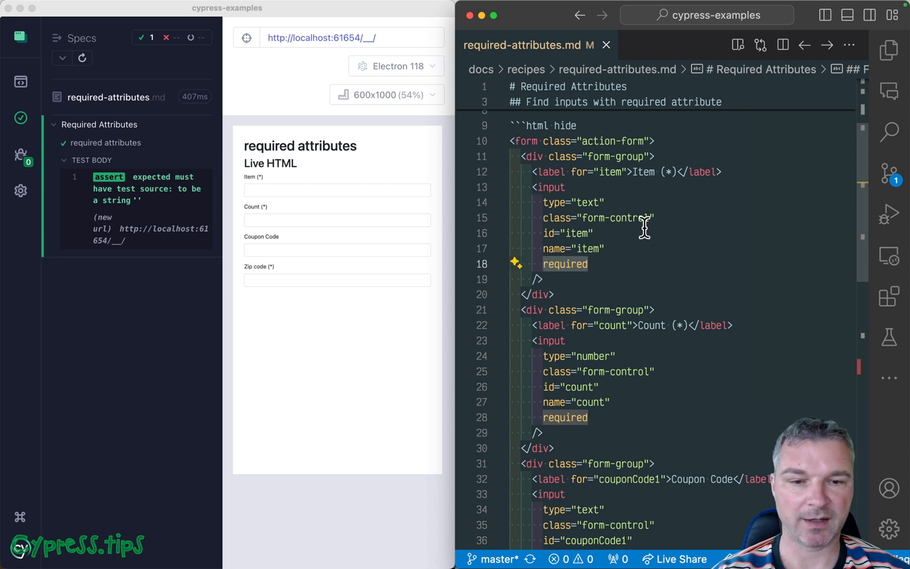
- Scroll the required-attributes spec past the form HTML to where the js block goes
scroll(down, 3)
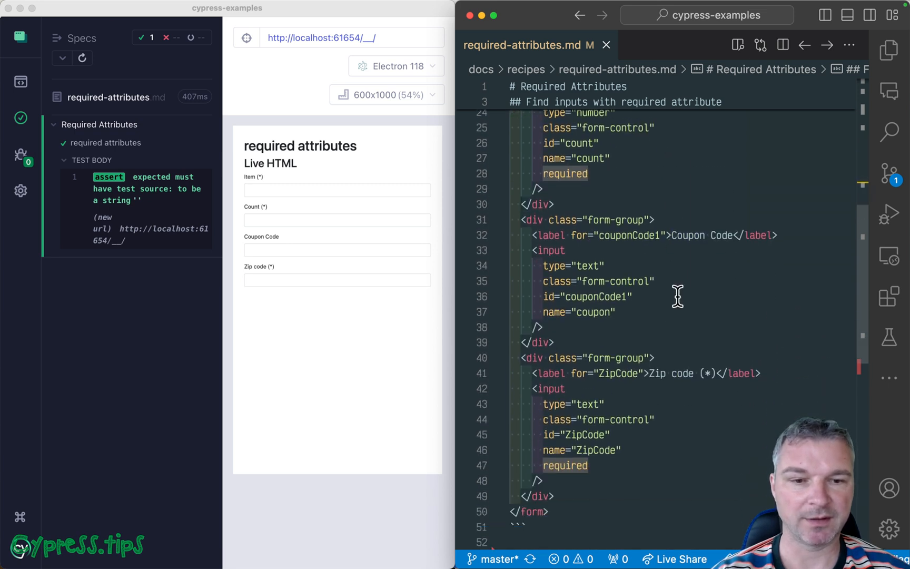
scroll(down, 3)
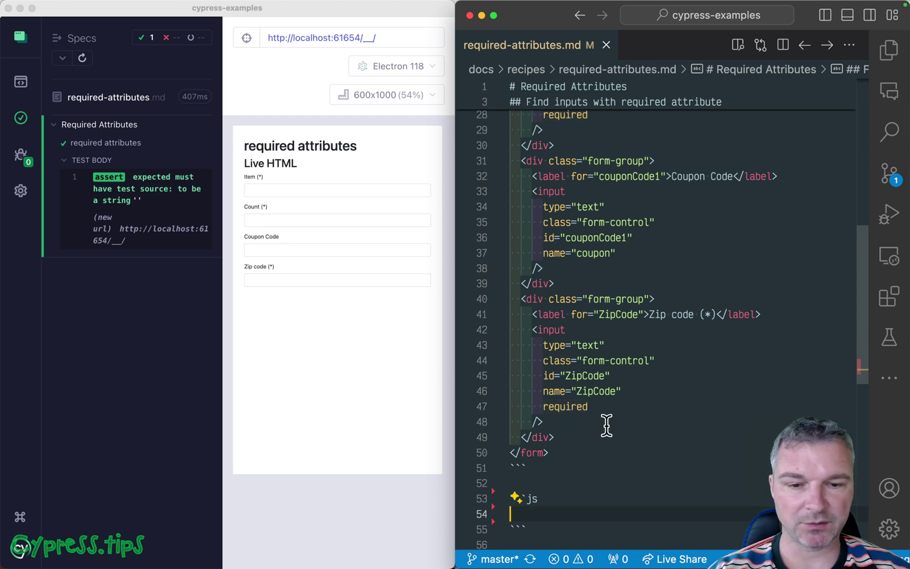
- Write cy.get('input[required]') in the js block, removing the stray =f
text(cy)
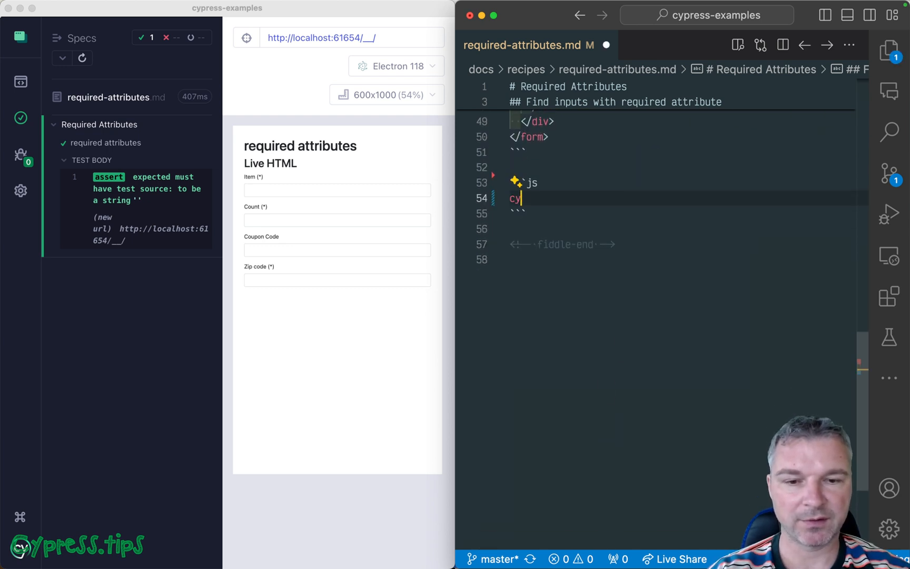
text(.get('input'))
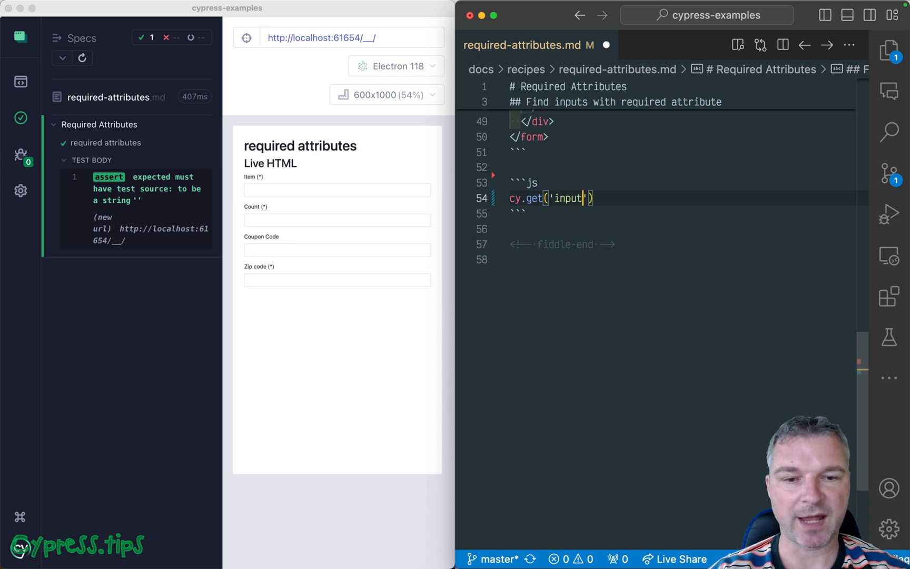
text([required])
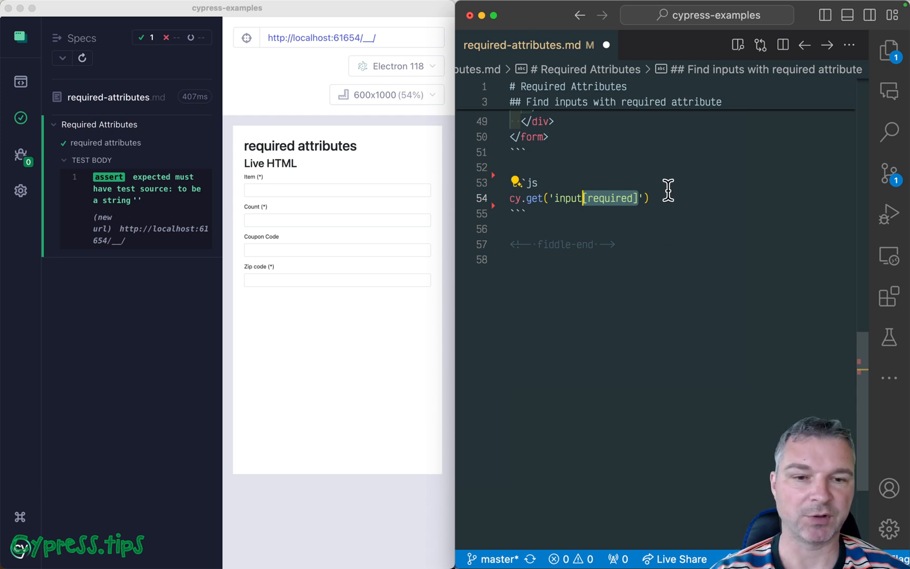
text(=f)
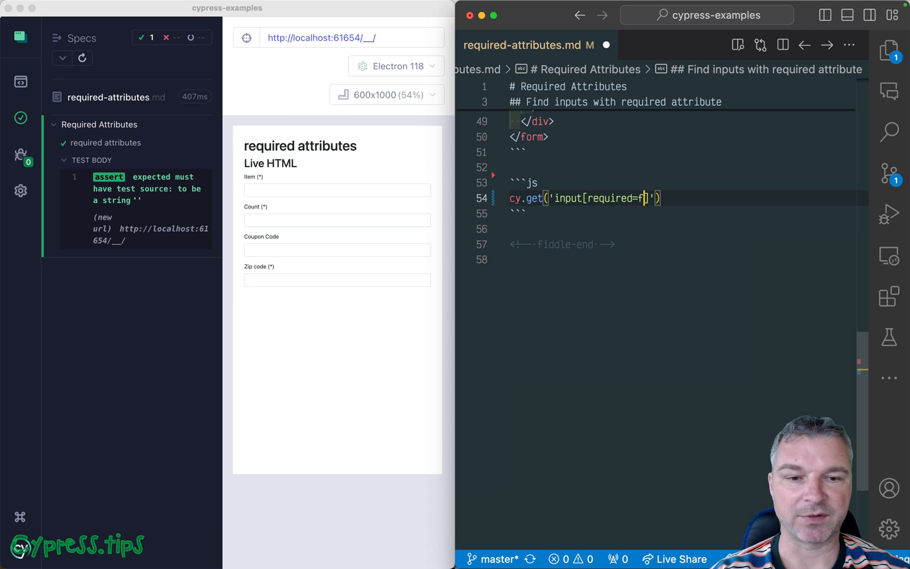
key(Backspace)
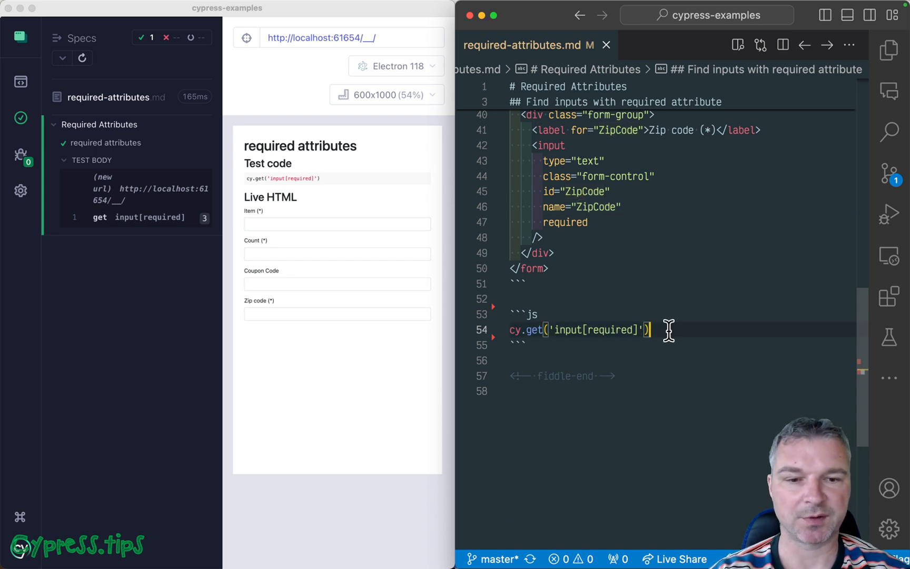
- Chain .should($list => ...) building const names from $list.toArray().map of name attributes, sorted
text(.should($)
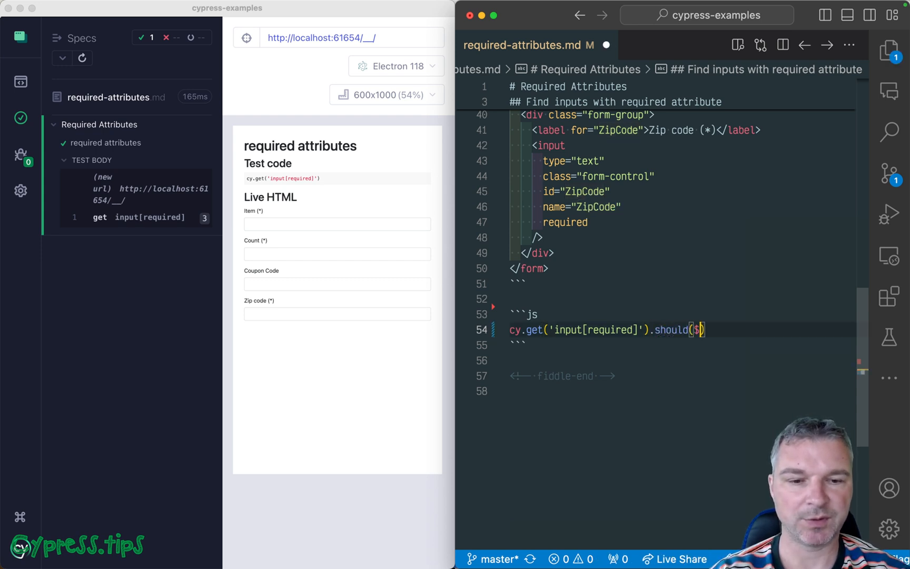
text(list => {)
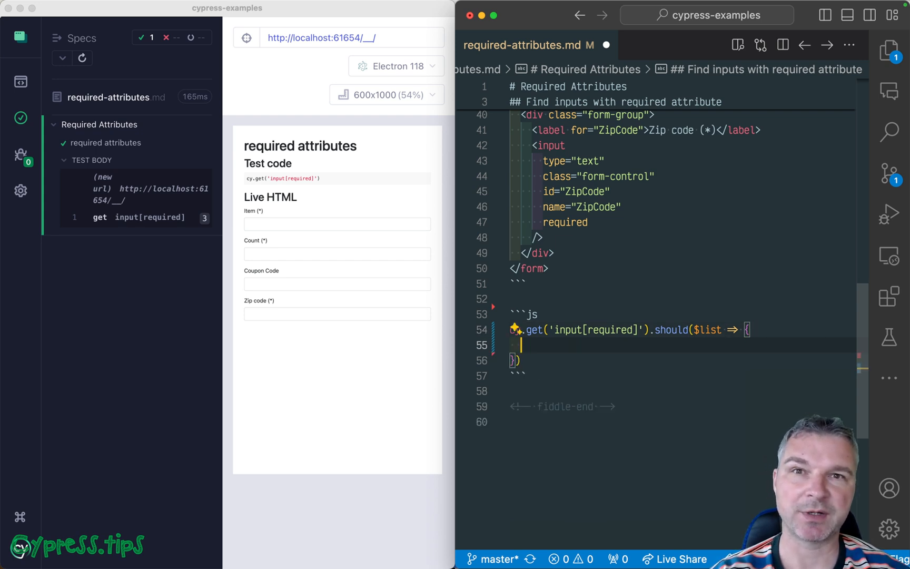
scroll(down, 3)
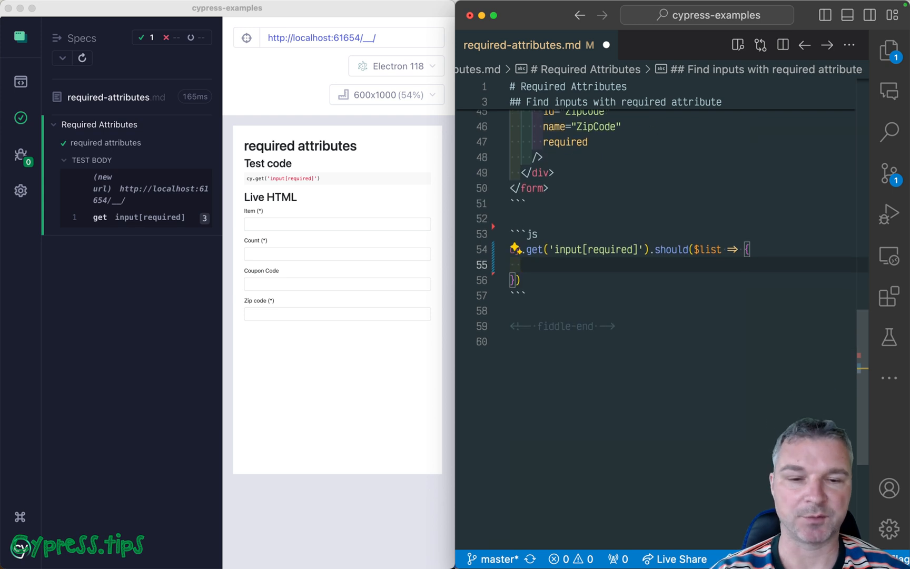
text(const)
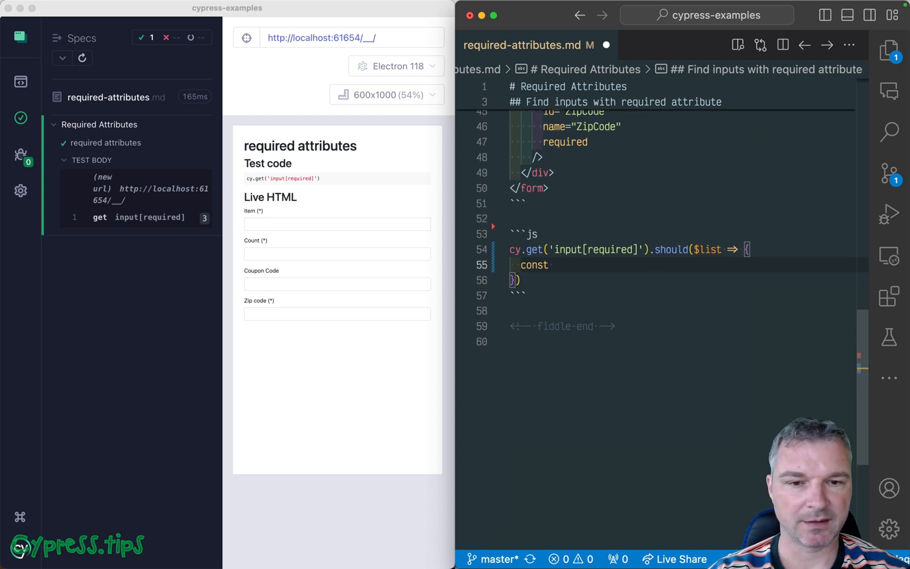
text(names = $)
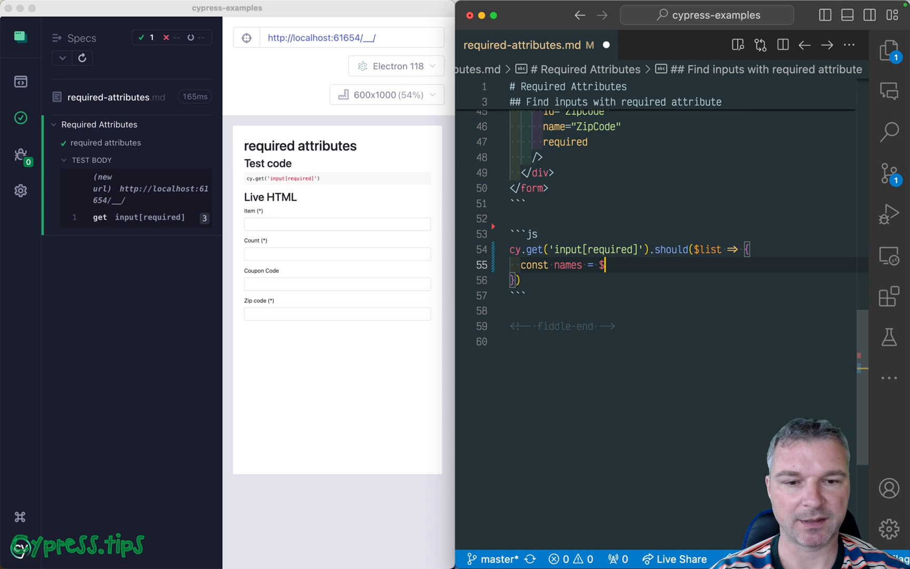
text(list.)
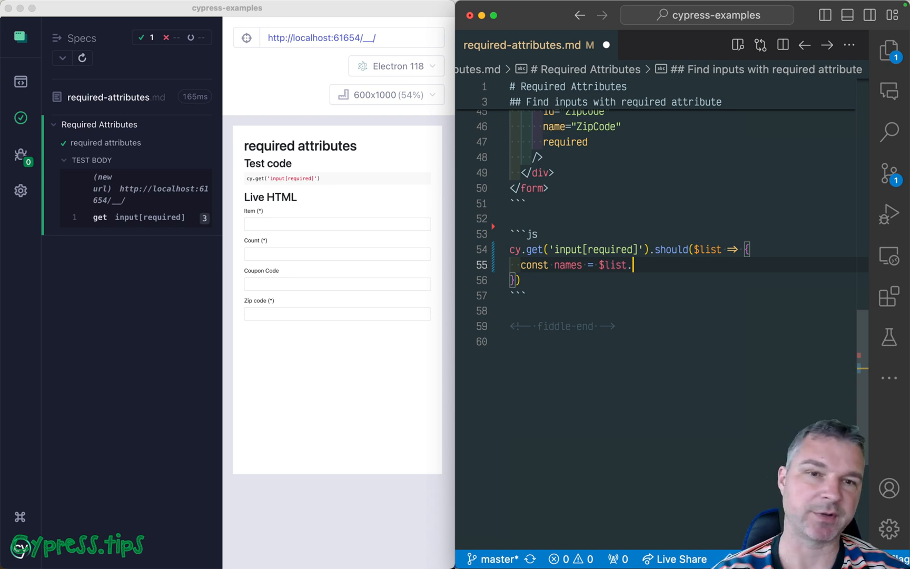
text(toArr)
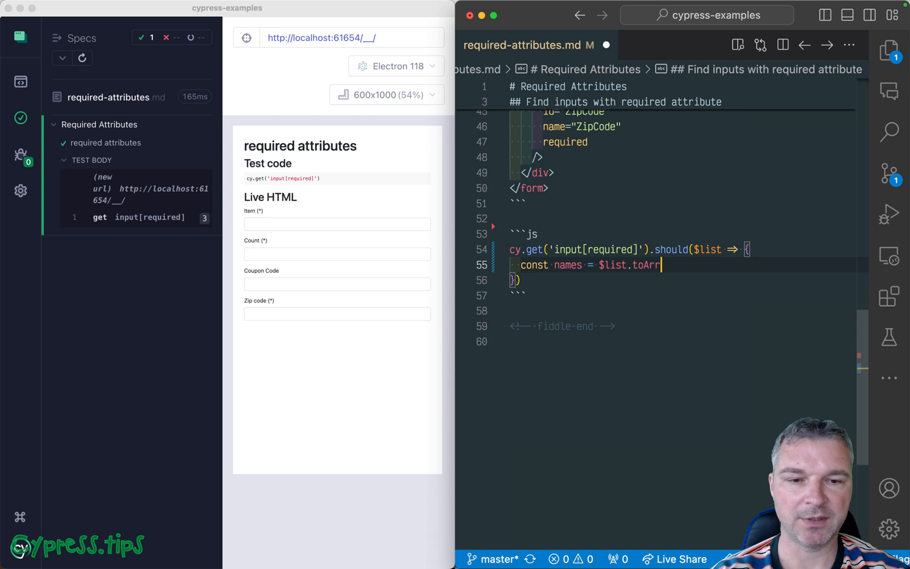
text(ay().)
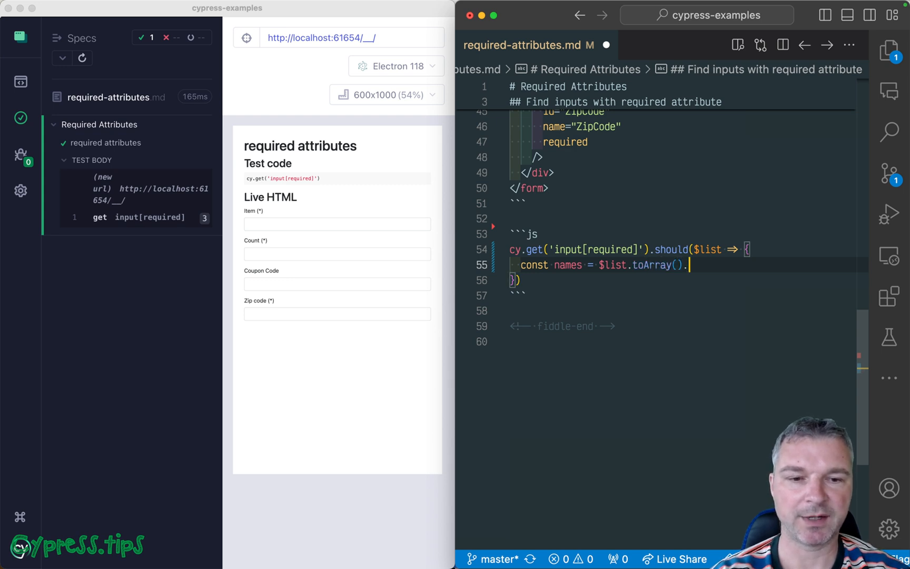
text(.map(el => el.getAttribute('name)
text(.sort)
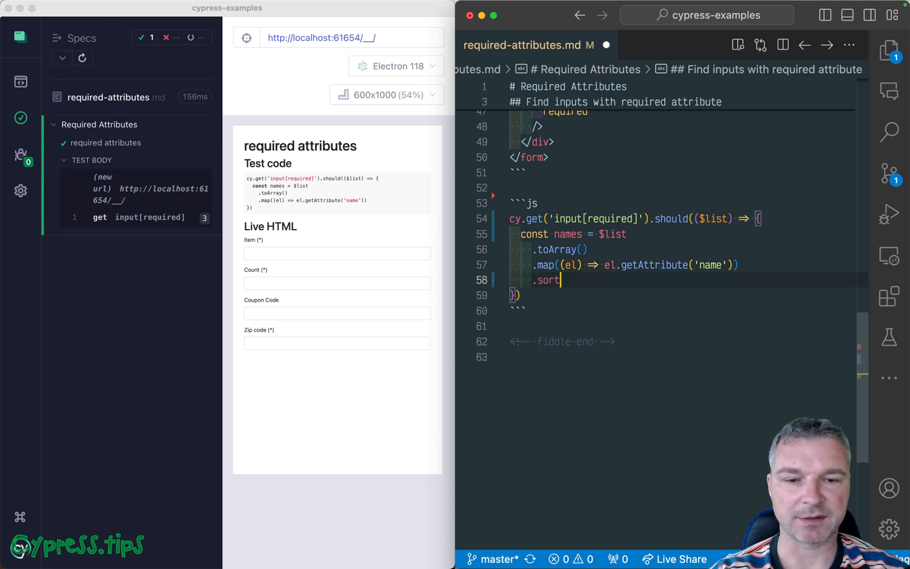
text(())
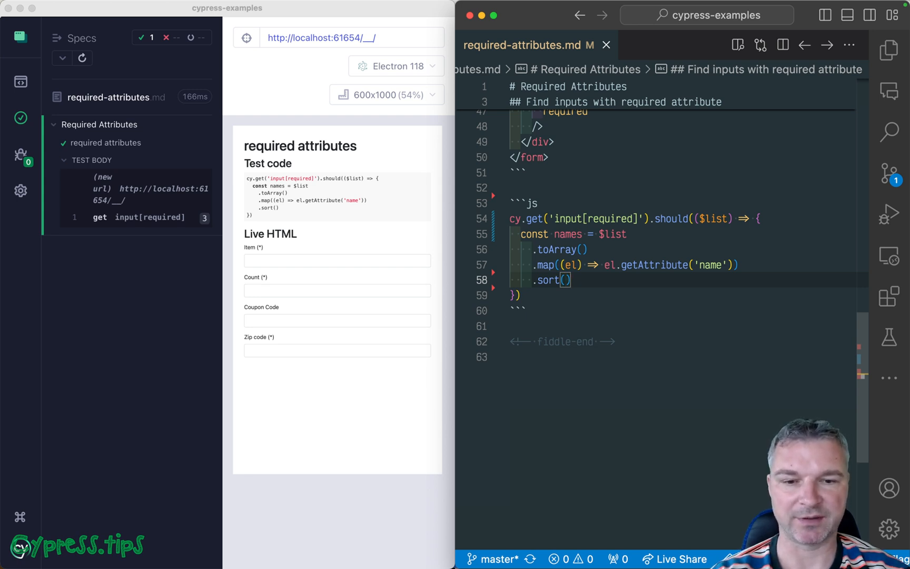
- Assert expect(names, 'required names').to.deep.equal an empty array
text(expect(names))
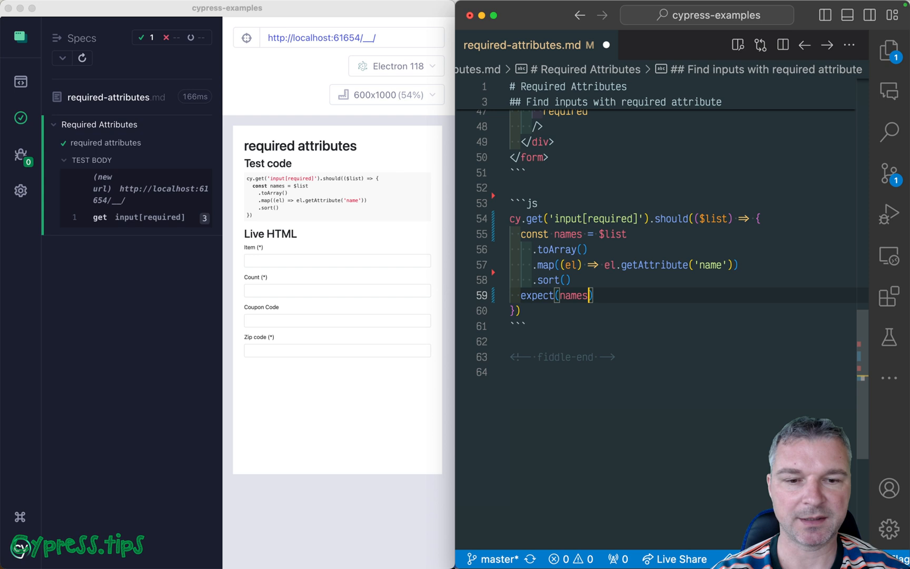
text(, 'required')
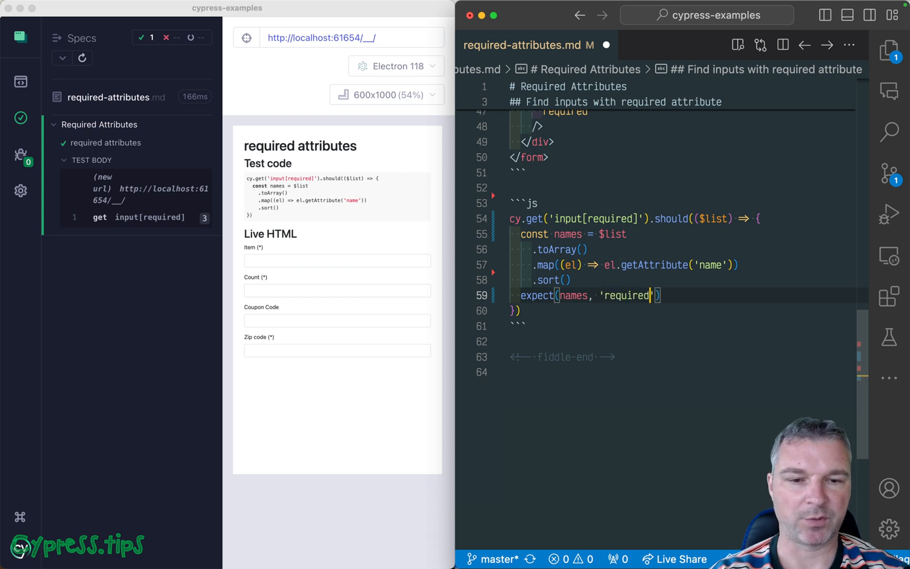
text(names').to.deep.equal([)
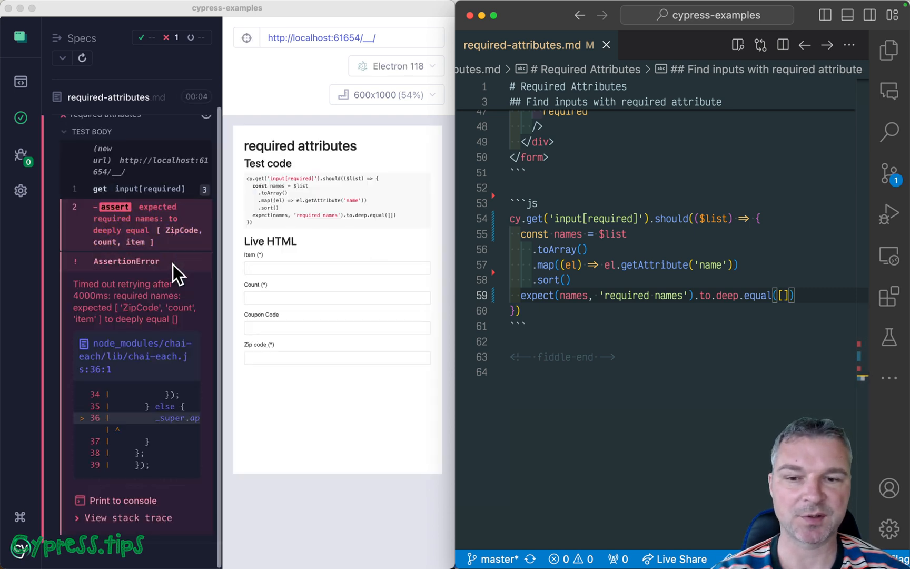
- Fill the expected array starting with 'ZipCode' so the required-inputs assertion passes
click(783, 295)
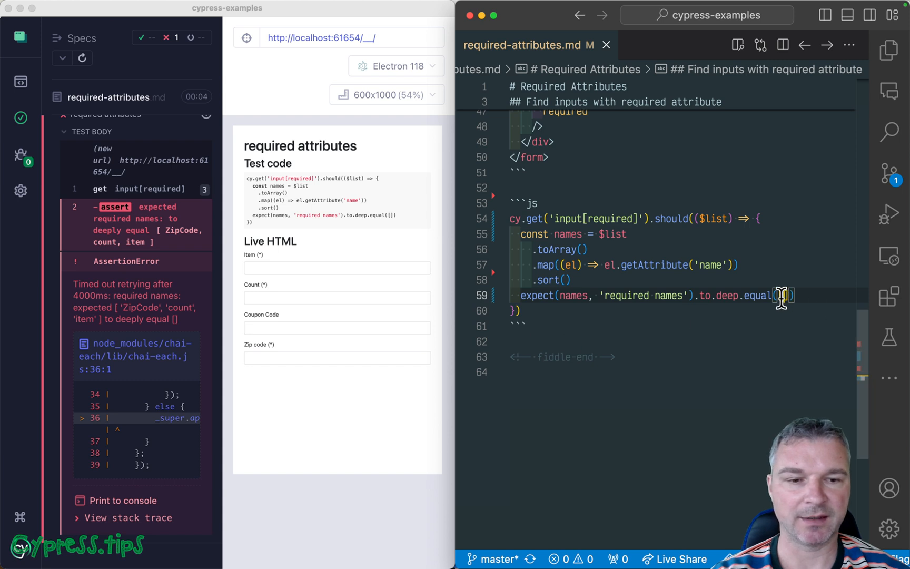
text('ZipCode',)
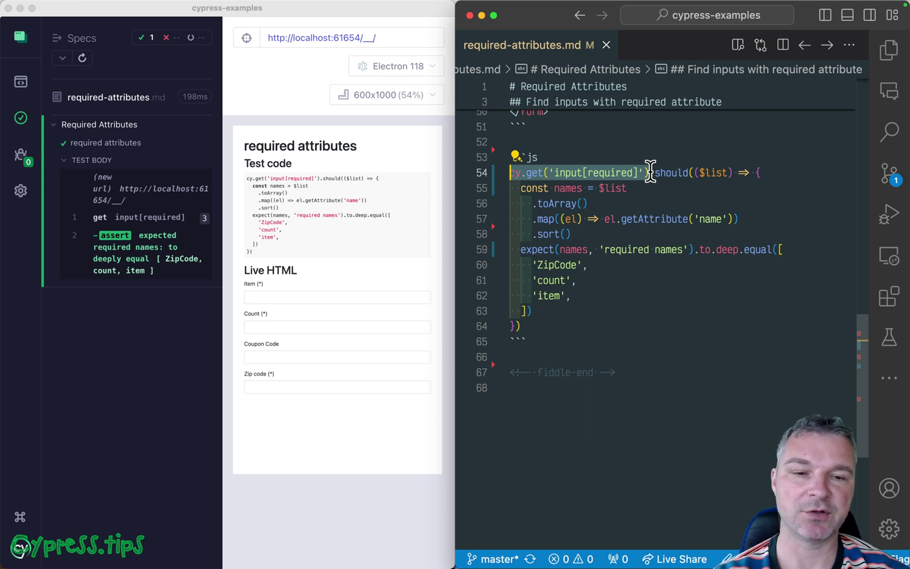
- Rewrite the check as .mapInvoke('getAttribute', 'name').invoke('sort').should('deep.equal', ...)
key(Enter)
text(.)
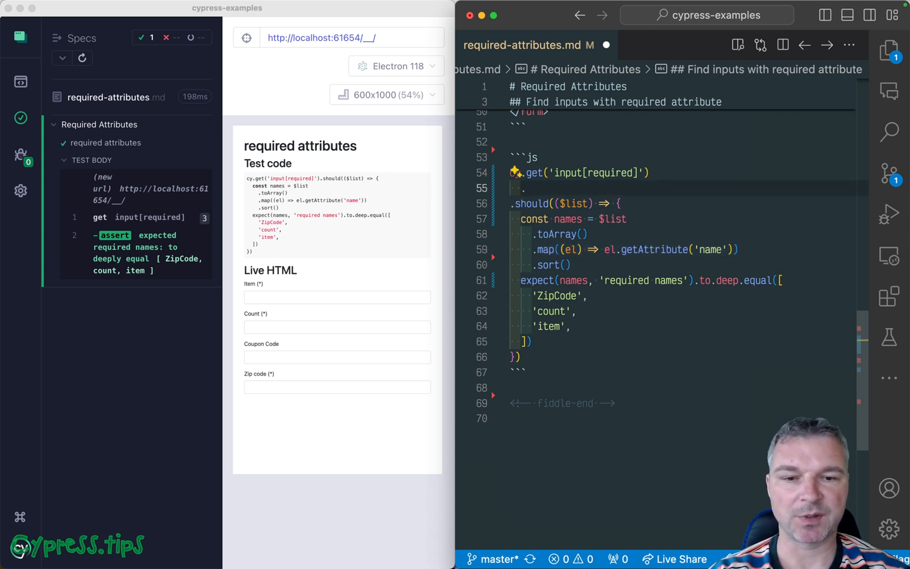
text(mapInvoke)
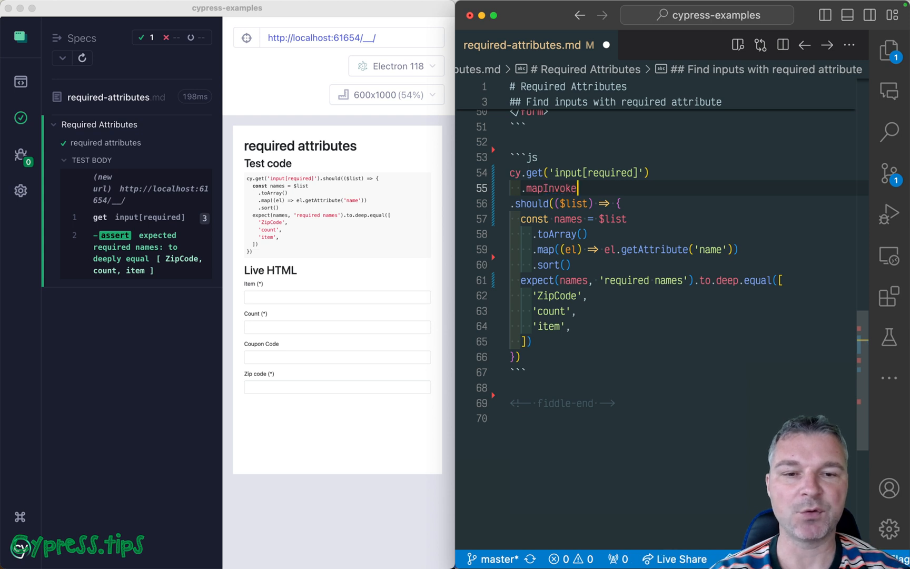
text(())
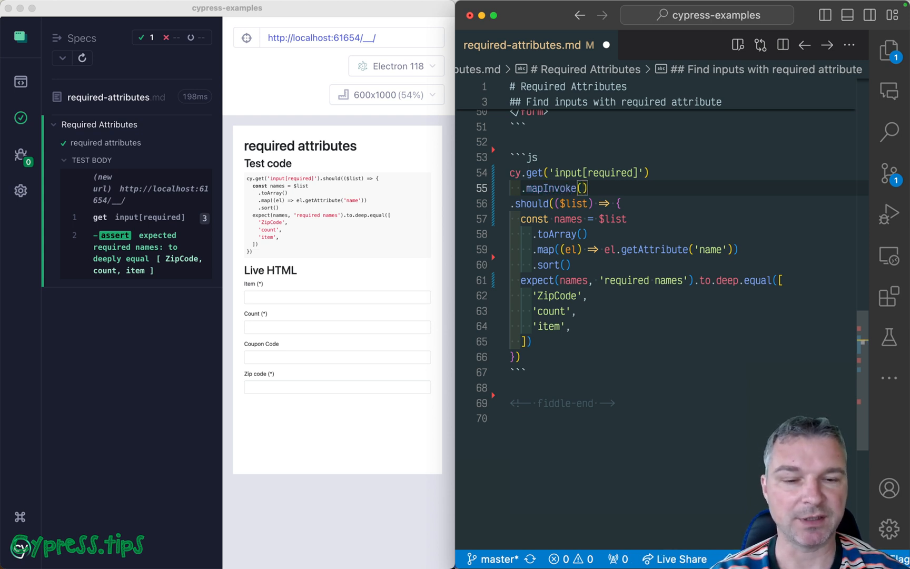
text('getA')
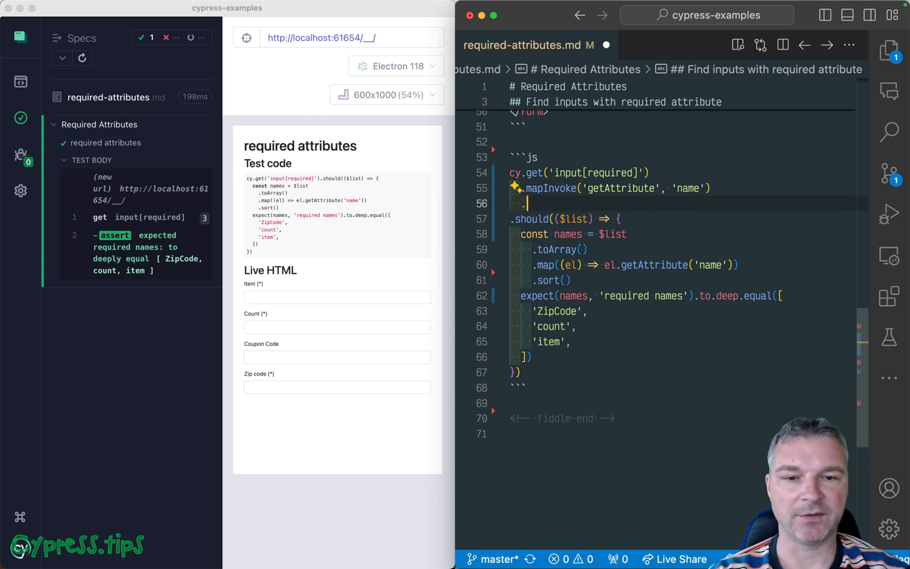
text(.invoke('sort'))
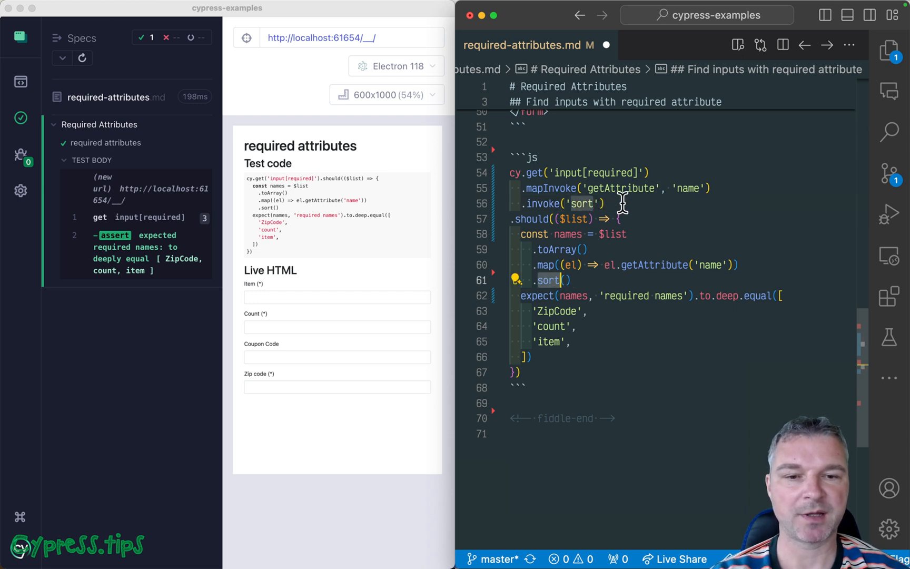
text(.sh)
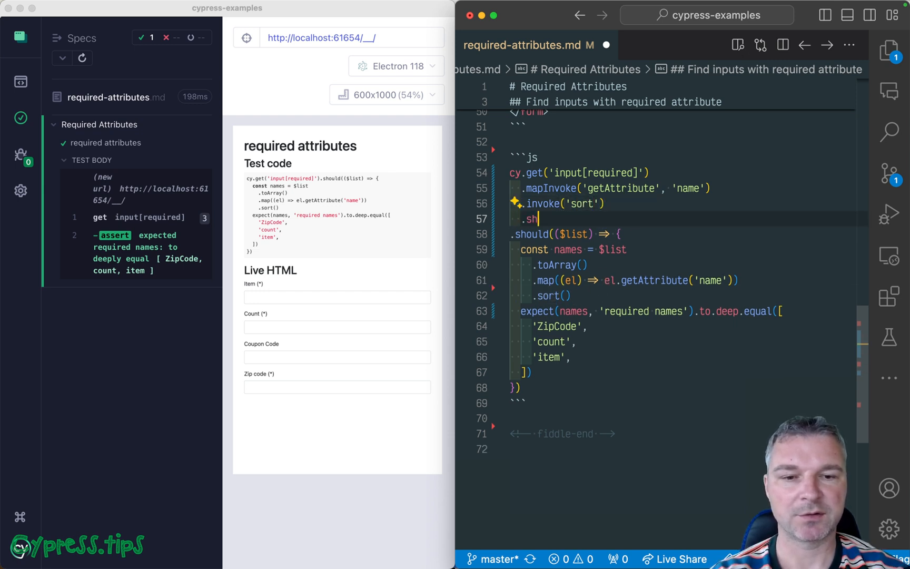
text(ould('deep.equal'))
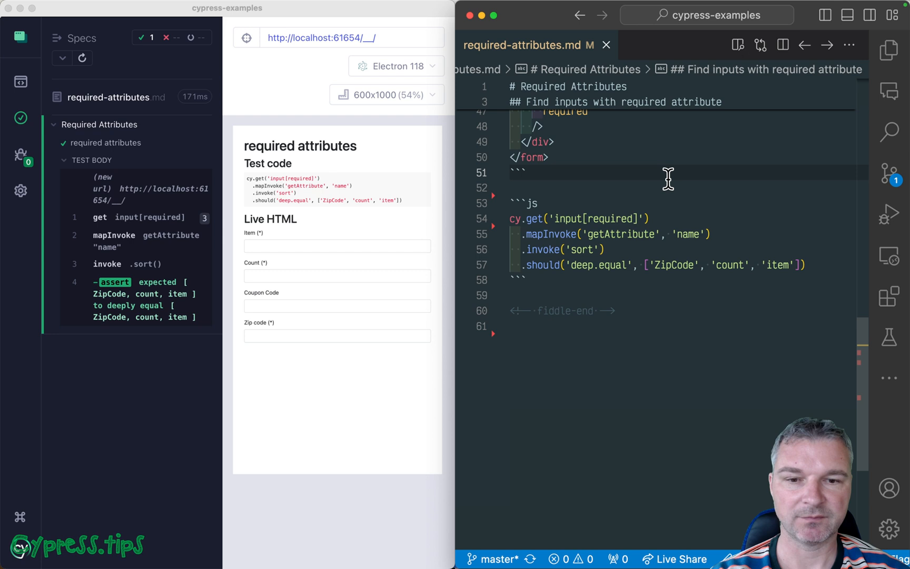
mouse_move(350, 421)
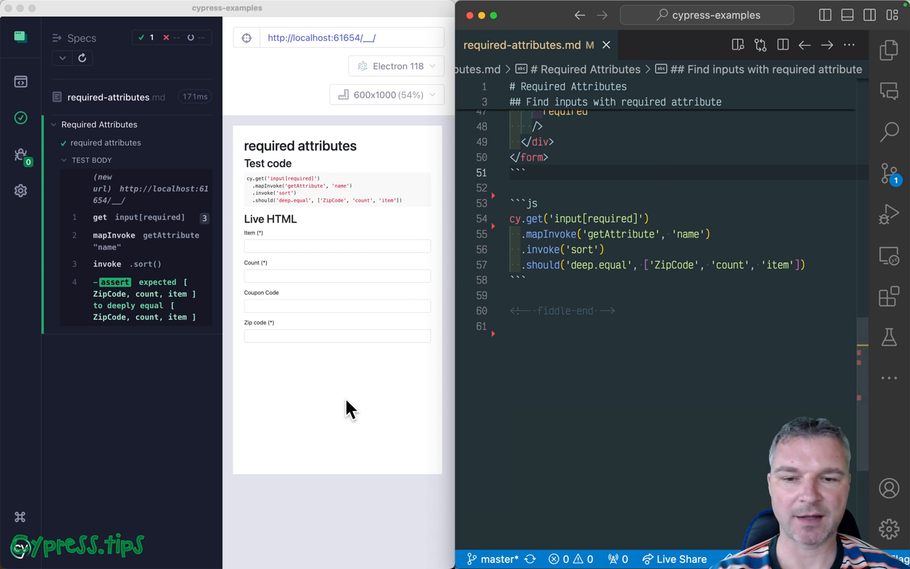
mouse_move(268, 247)
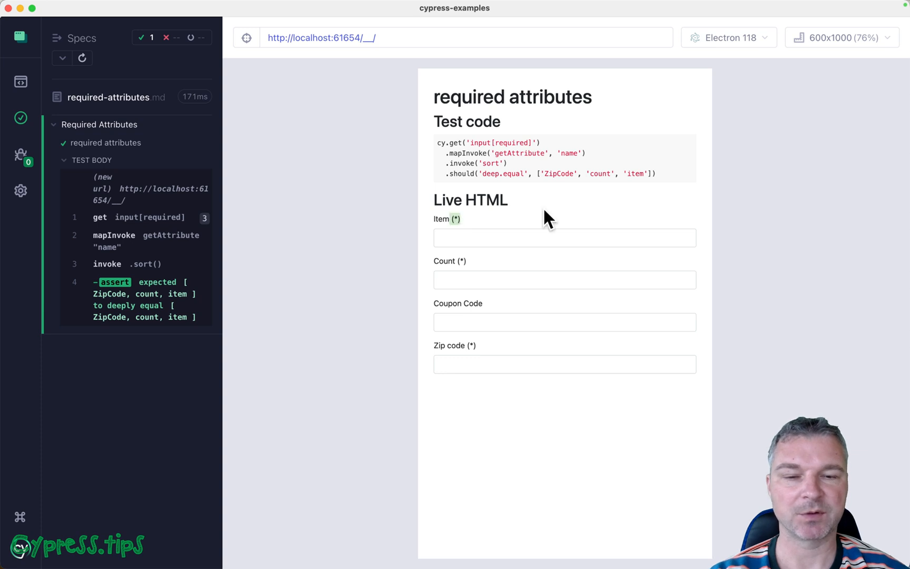
- Review the Zip code label markup and select its (*) marker before querying labels
click(565, 323)
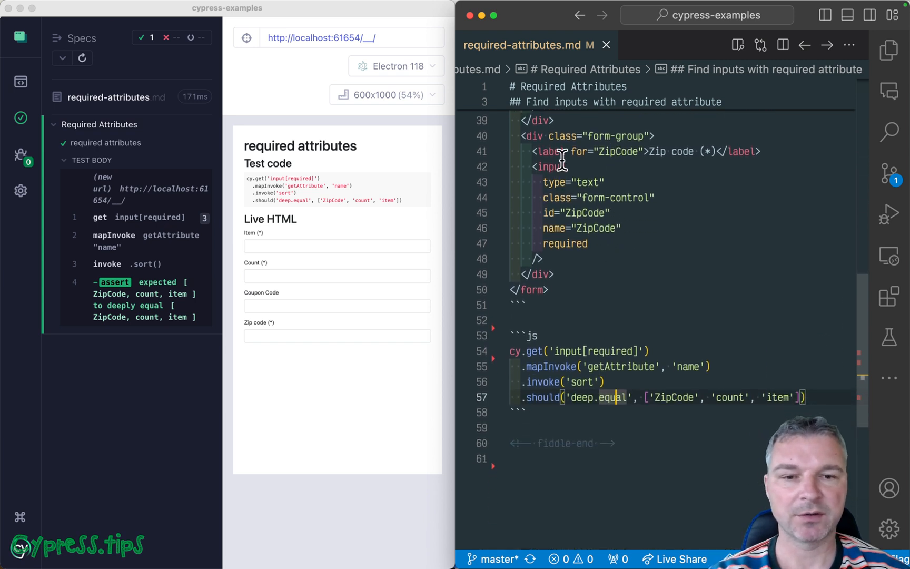
mouse_move(576, 151)
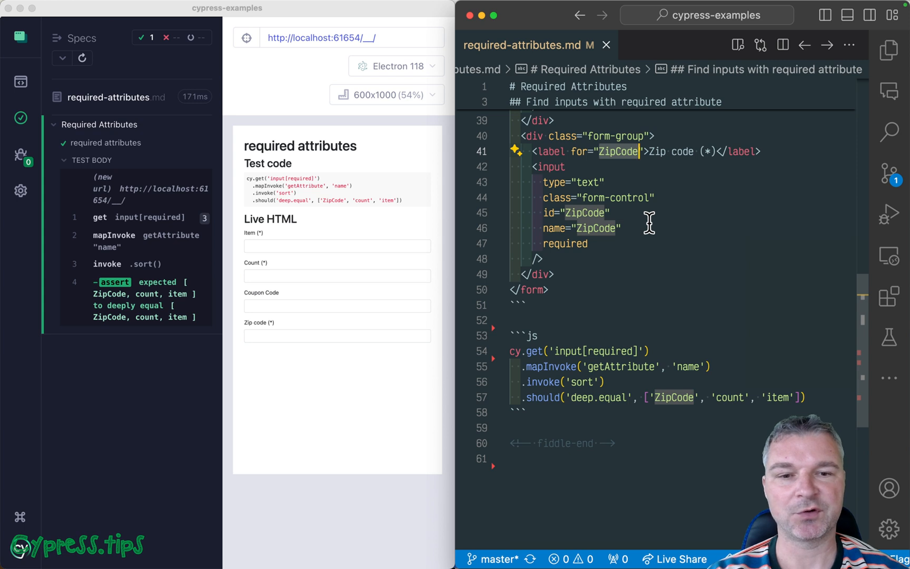
mouse_move(648, 161)
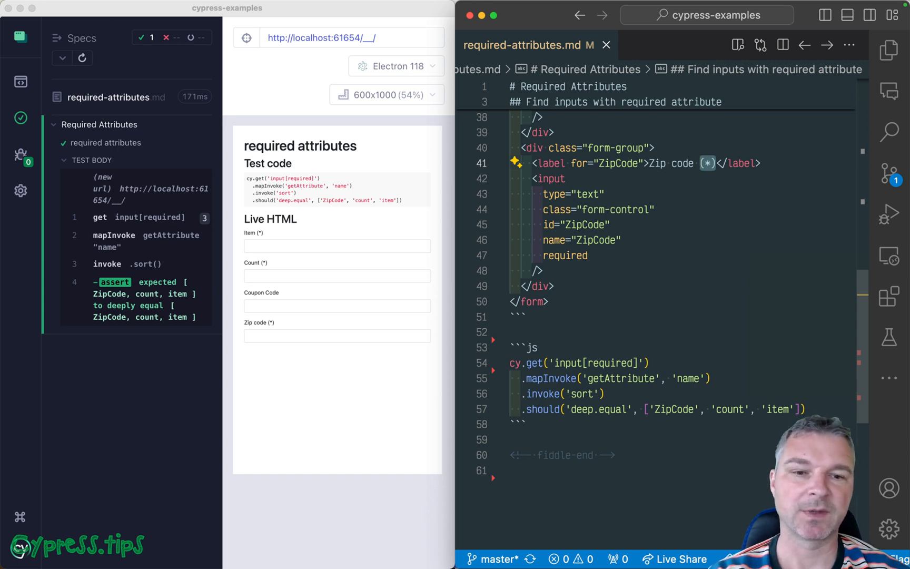
double_click(565, 255)
text(cy.get('label)
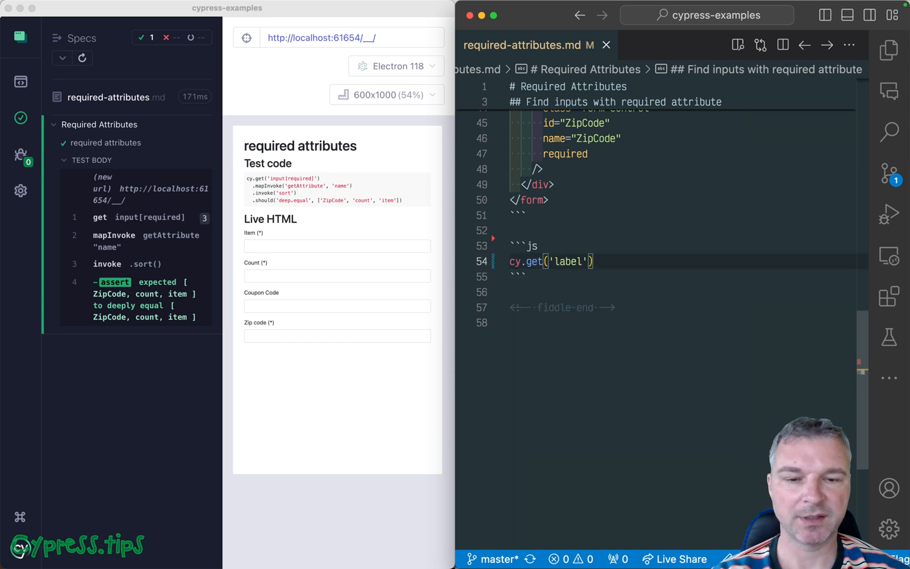
- Save, then query cy.get('label:contains("(*)")') and begin chaining .each
key(cmd+s)
text(contains)
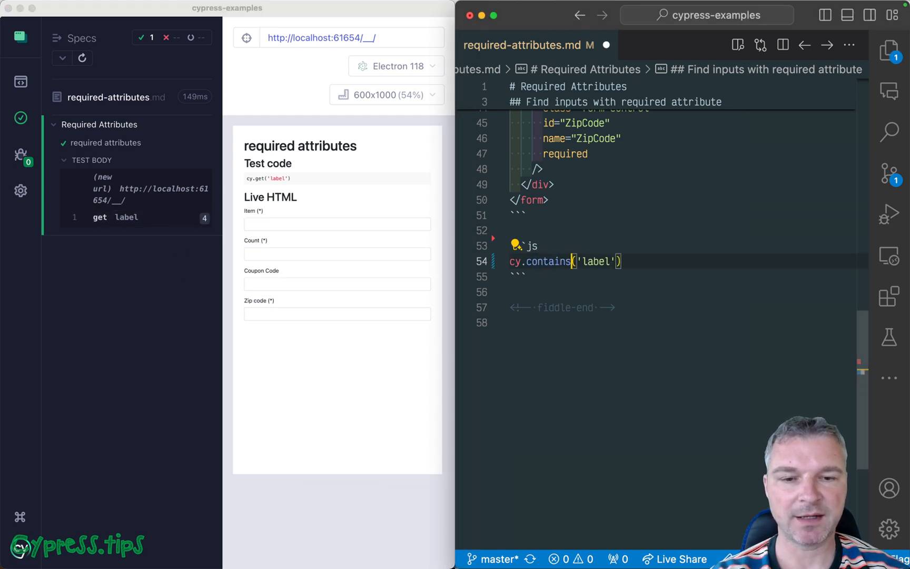
text(, '(*)
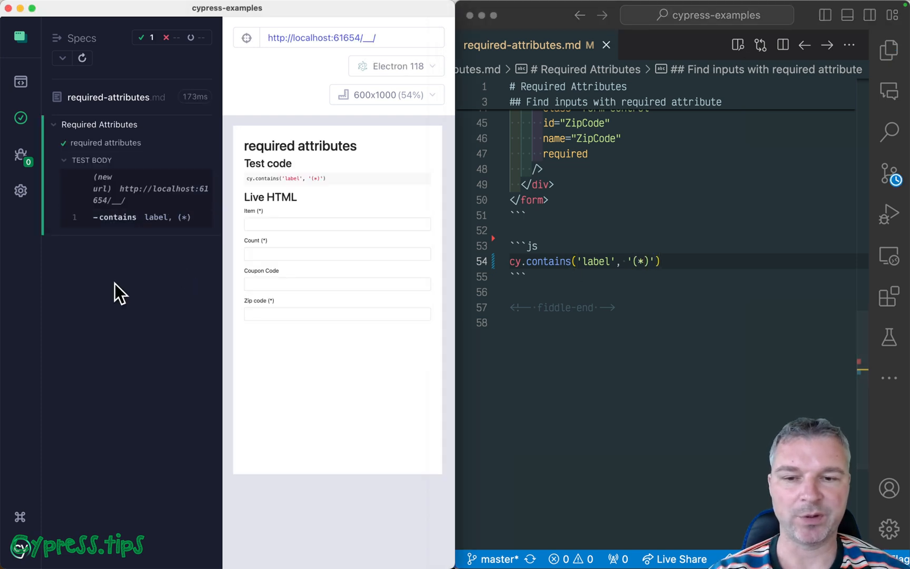
mouse_move(184, 217)
text(ge)
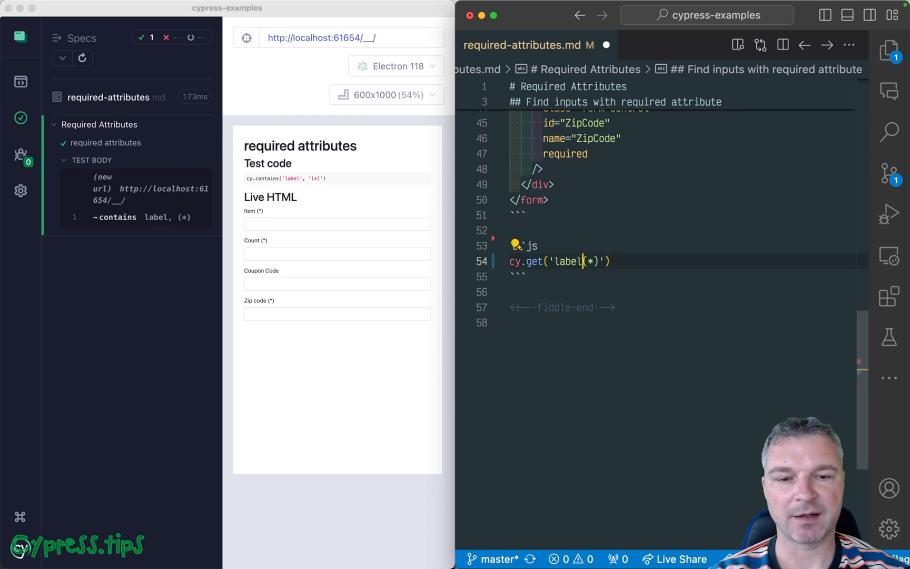
text(:contains()
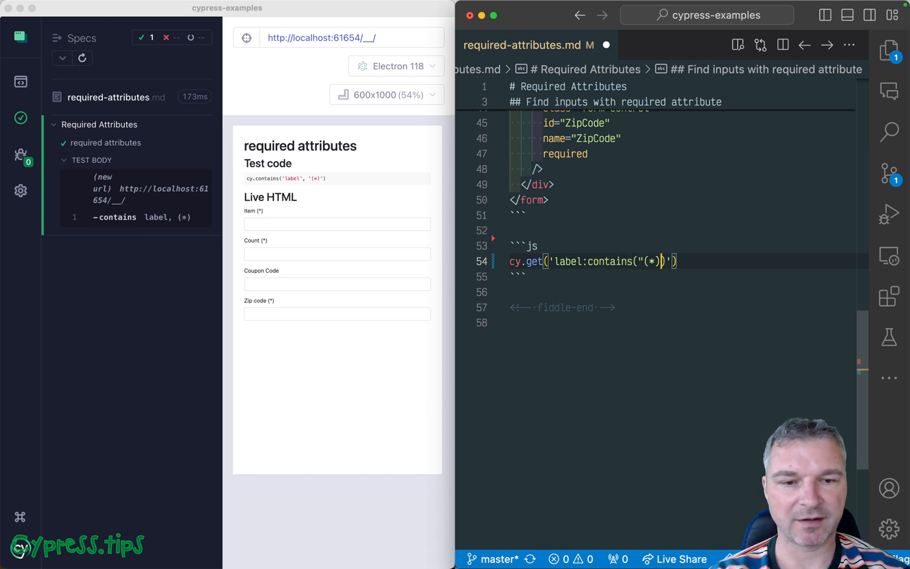
text("))
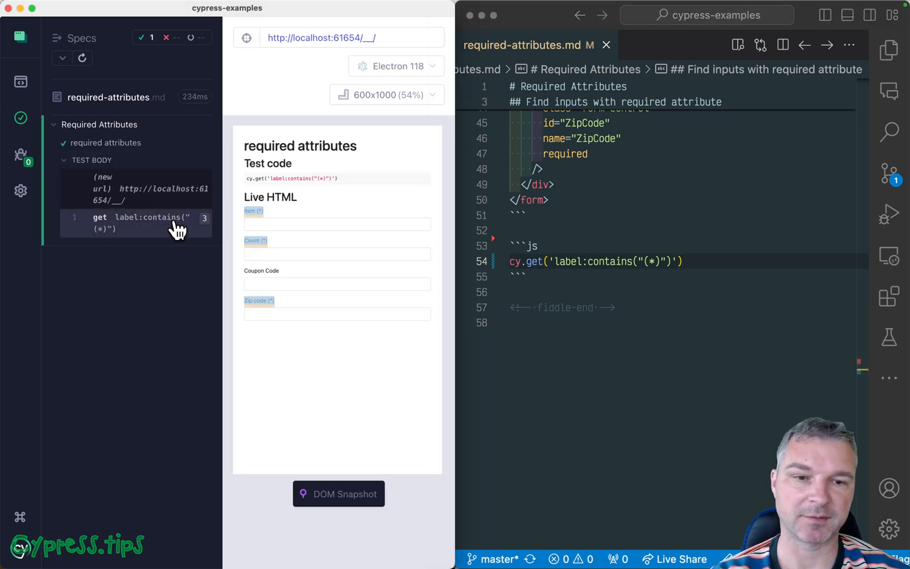
text(.each(4)
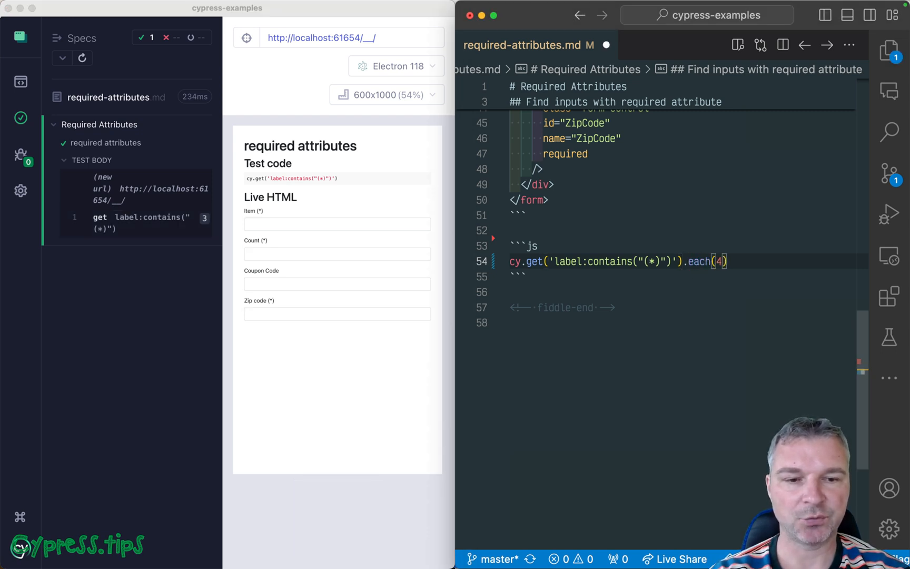
- Inside the each callback, read const id = $label.attr('for')
text($label => {)
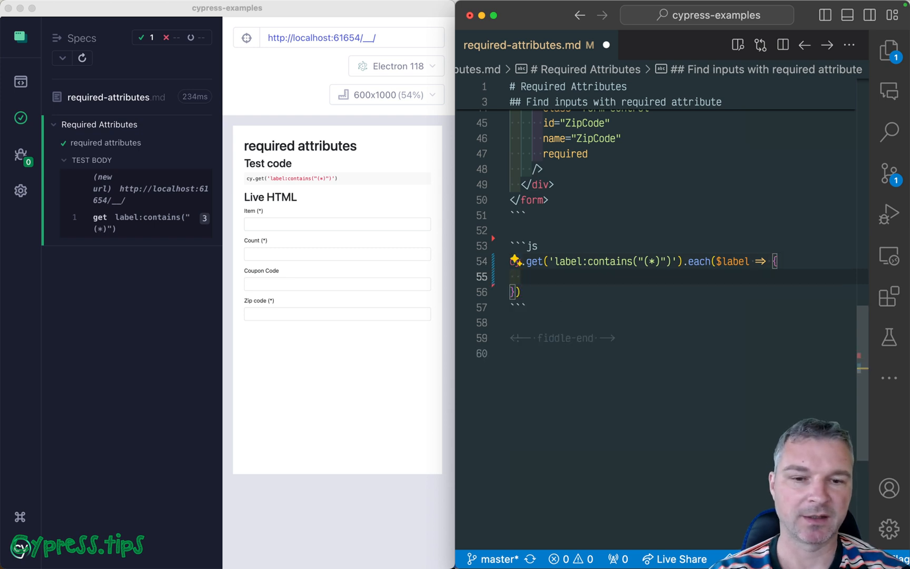
text(cy.)
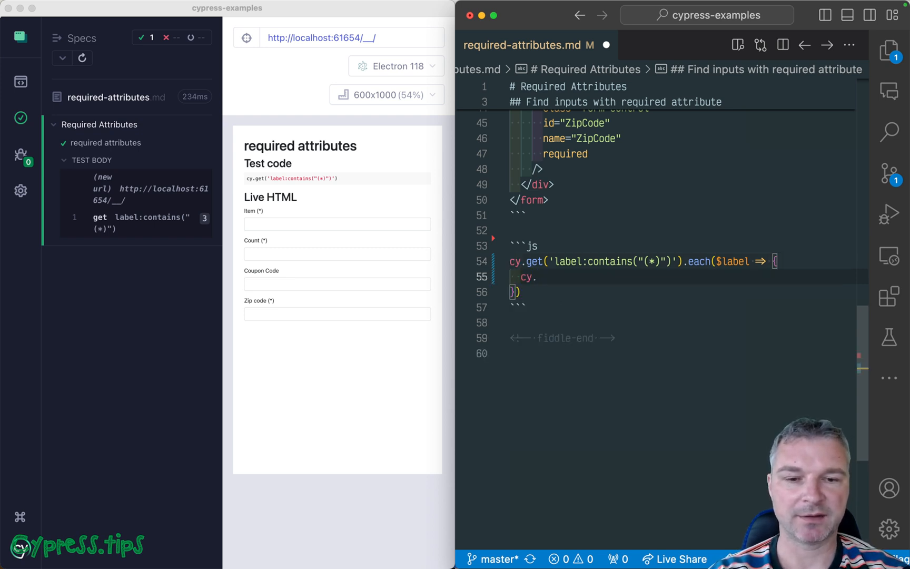
text(const id =)
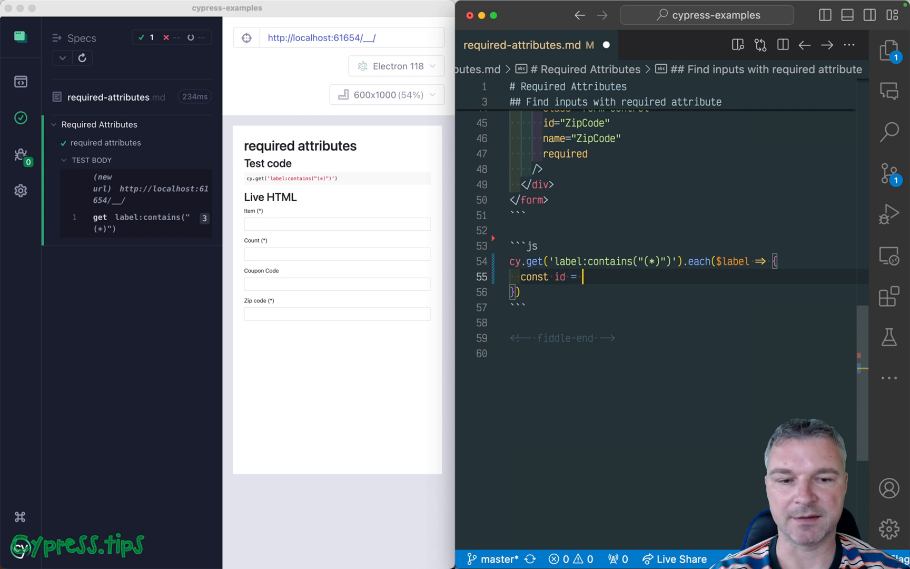
text($label.att)
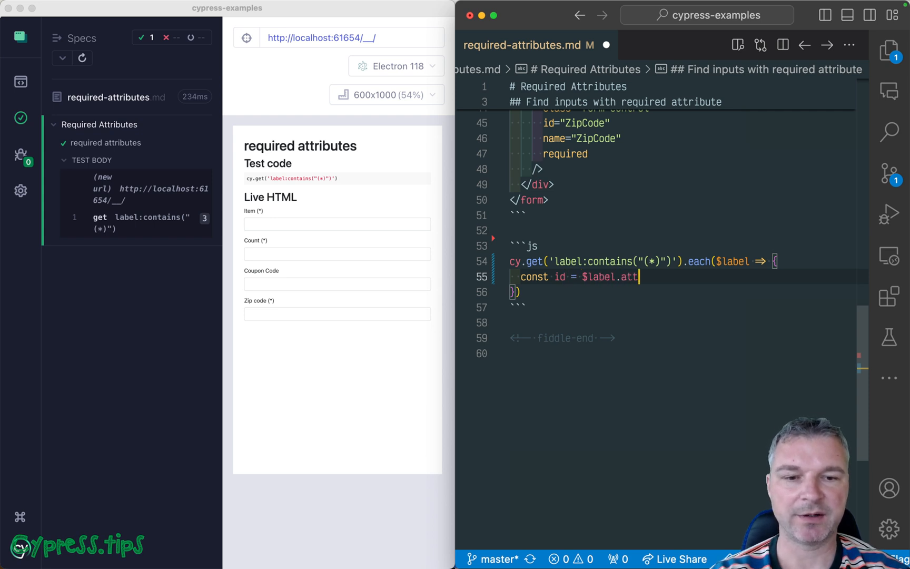
text(r())
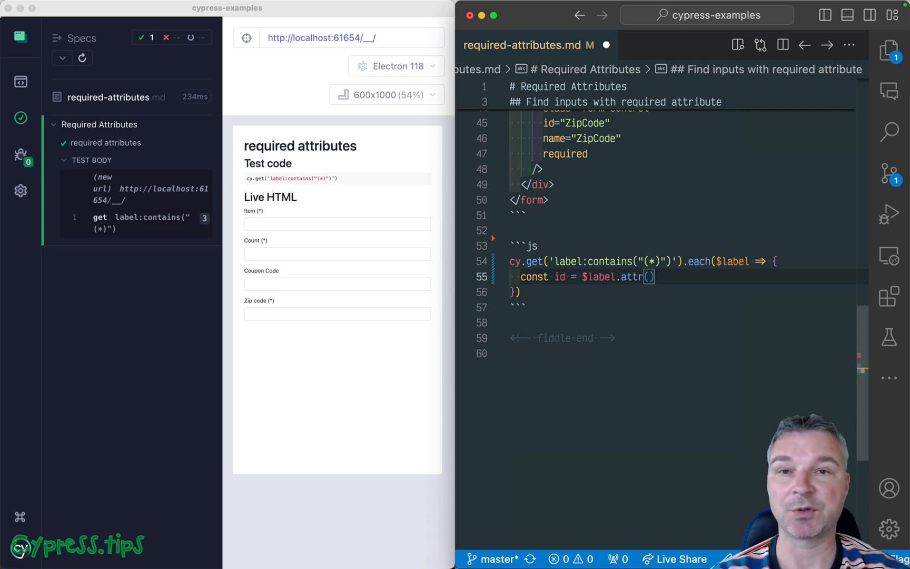
text('for)
text(cy.get('in)
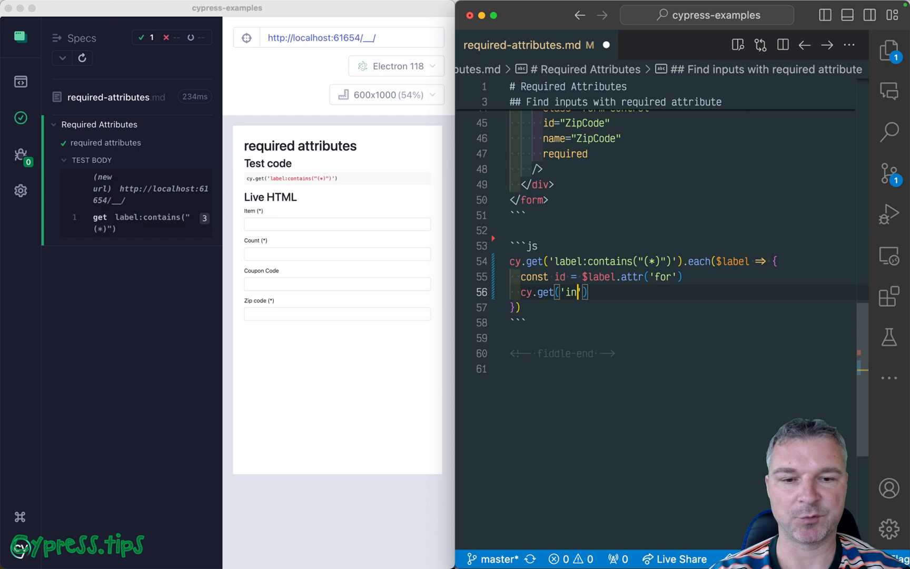
- Assert cy.get(`input#${id}`).should('have.attr', 'required')
text(put)
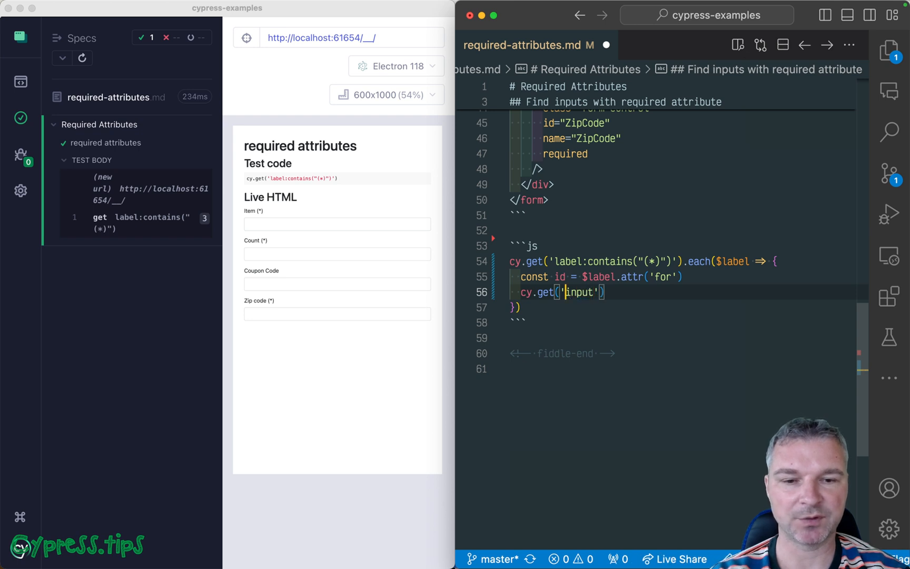
text(input#`)
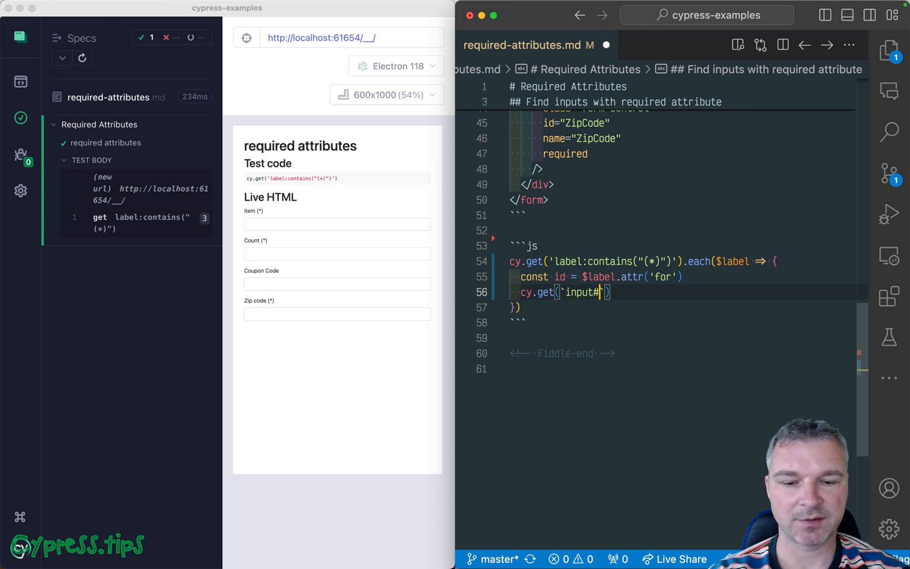
text(${id})
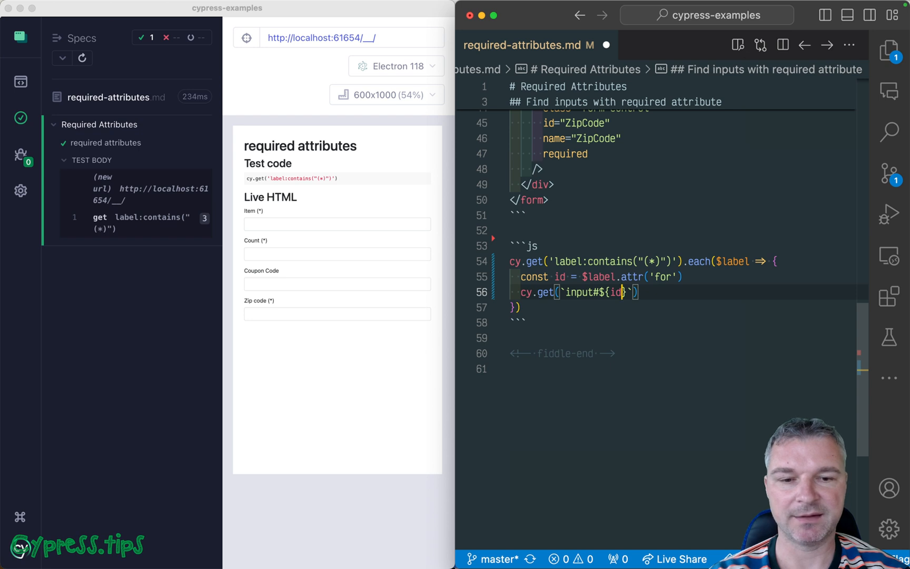
text(.should(''))
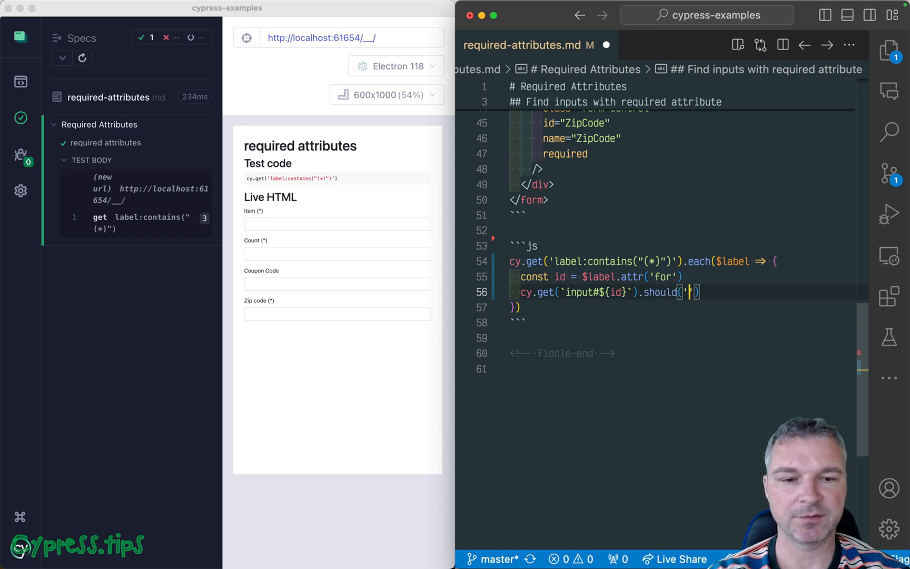
text('have.attr', ')
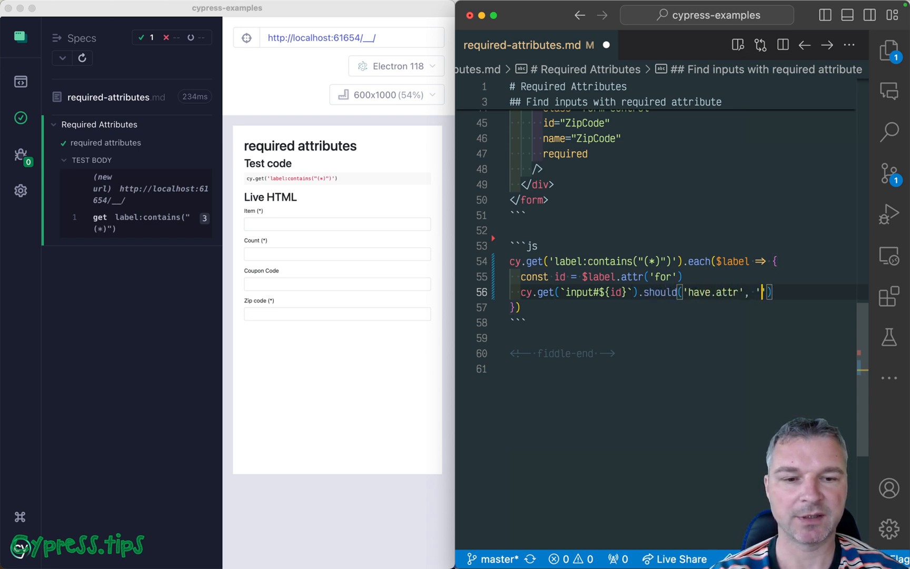
text(required)
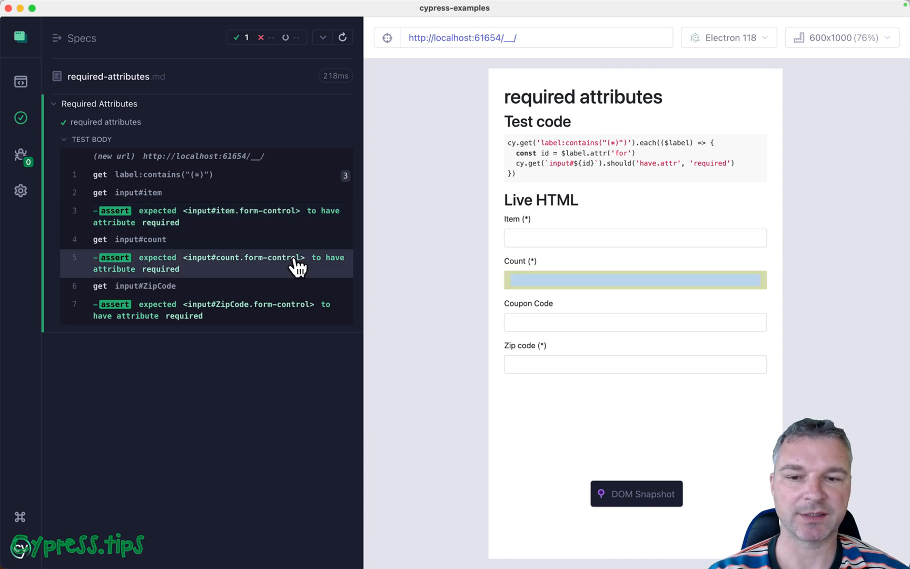
mouse_move(426, 375)
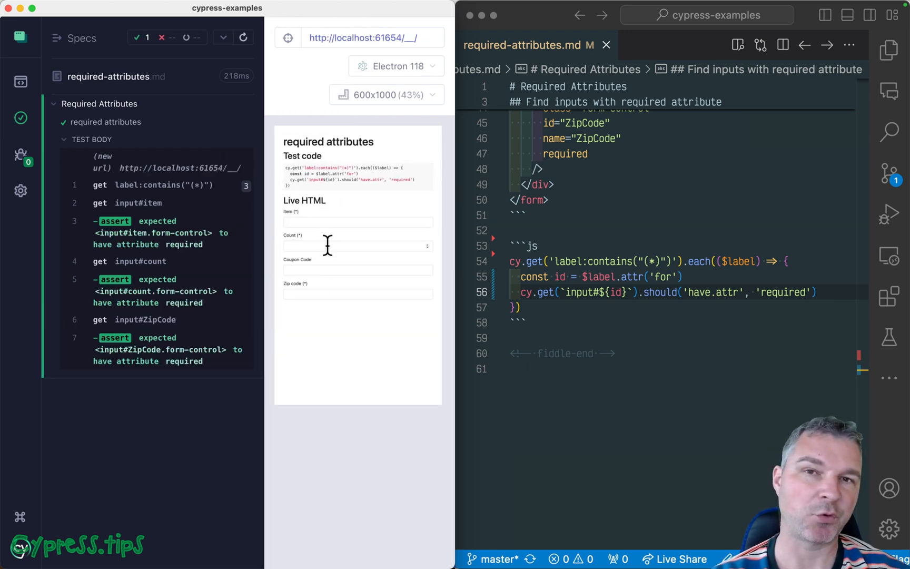
mouse_move(659, 231)
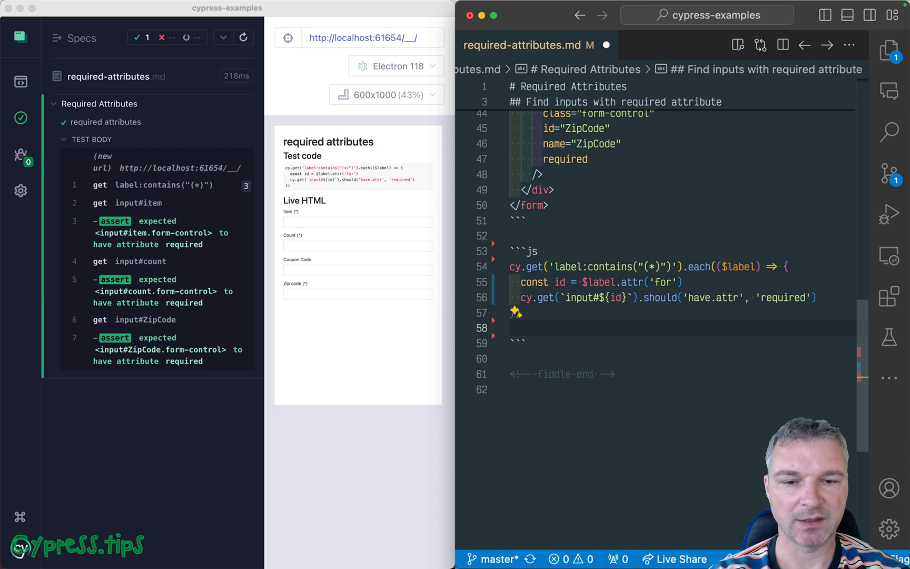
- Add cy.get('input[required]').each($input => ...) reading const id = $input.attr('id')
text(cy.get('input'))
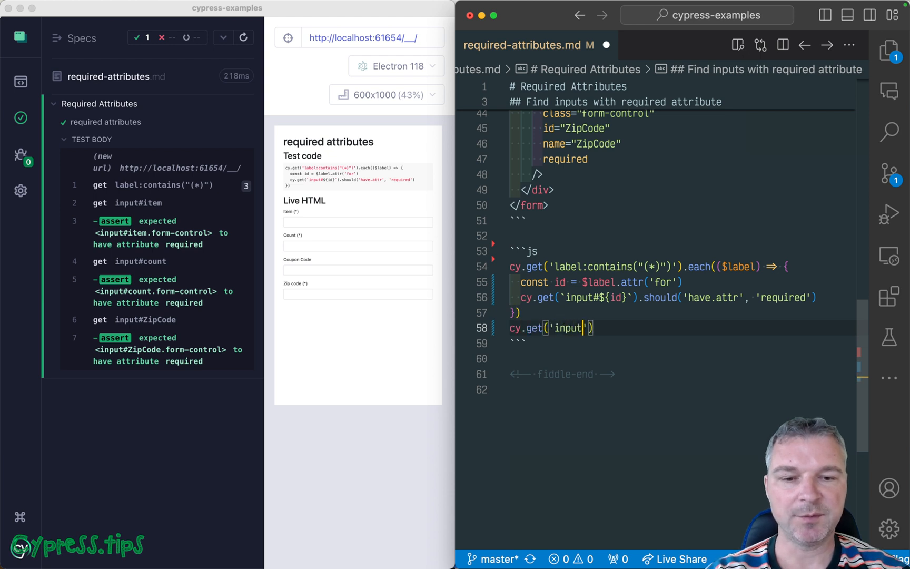
text([required])
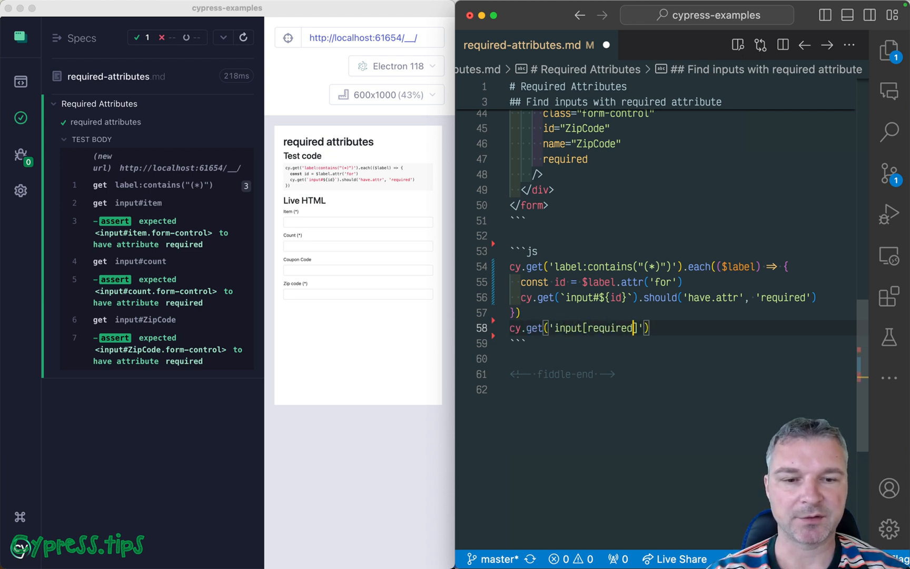
text(.each($in)
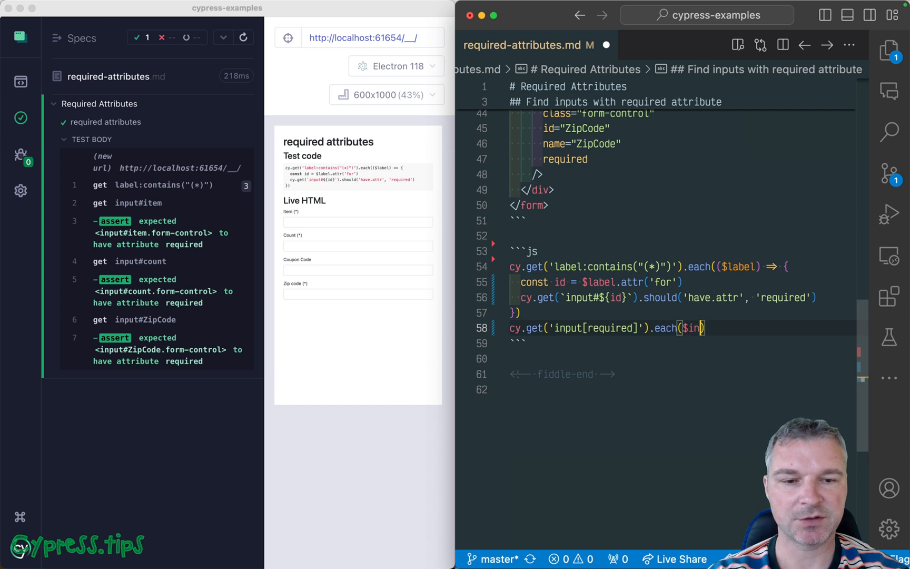
text(put => {)
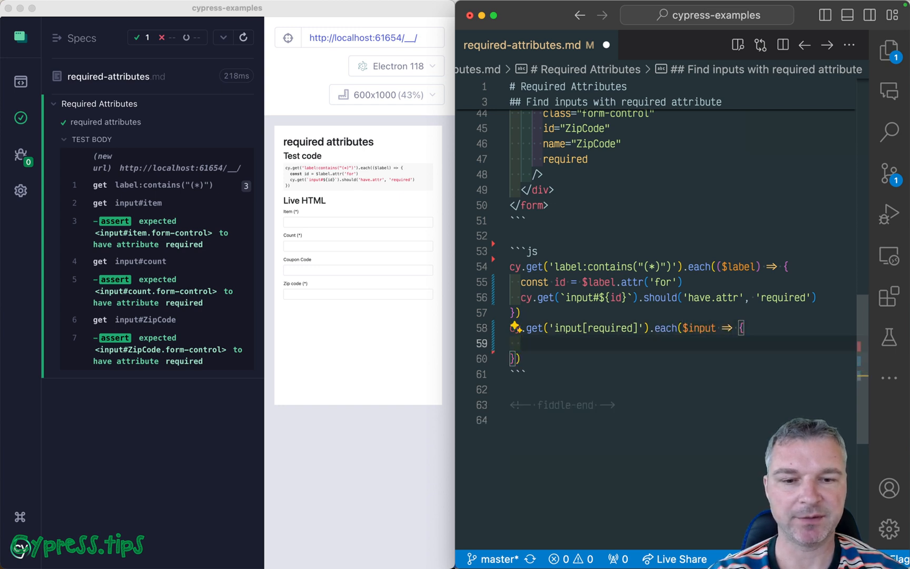
text(const id = $label.attr('for'))
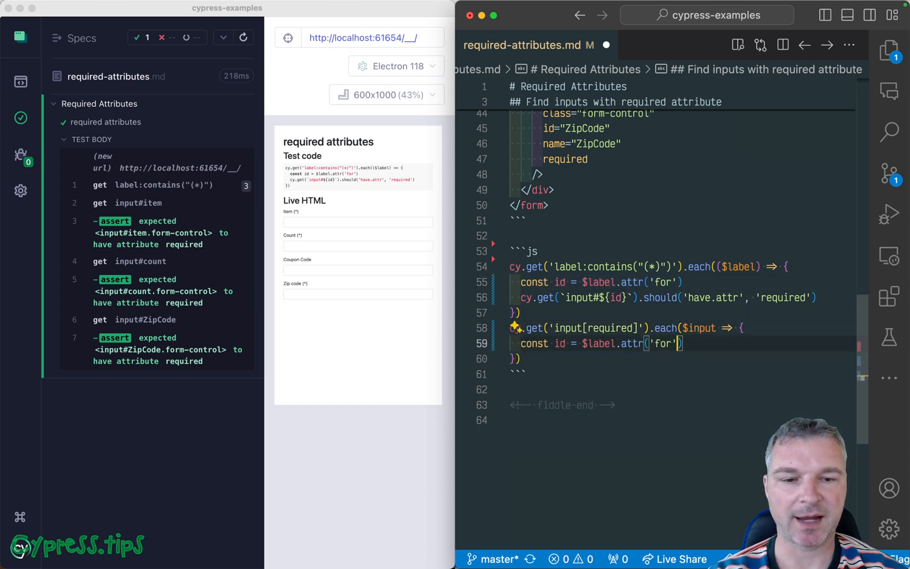
text(id)
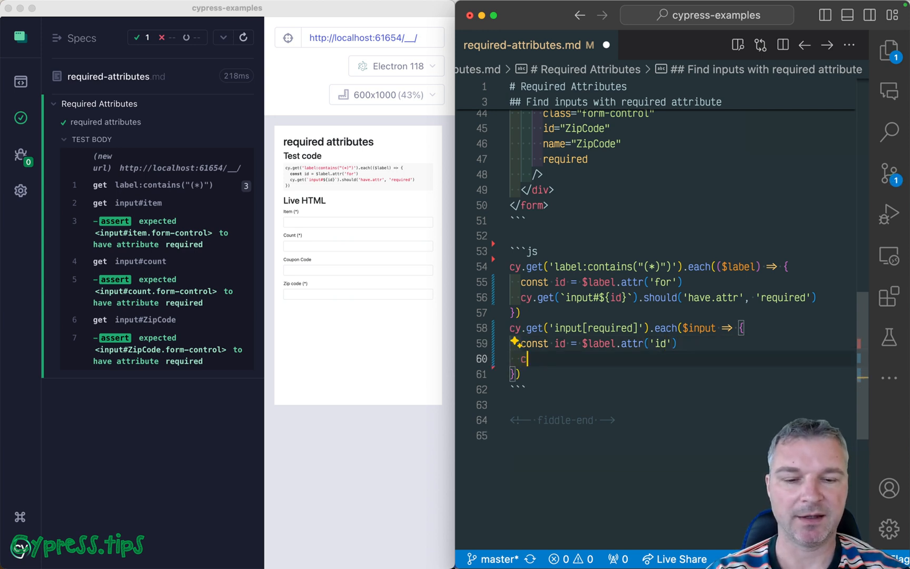
- Check cy.contains(`label[for="${id}"]`, '(*)') for each required input
text(cy.get())
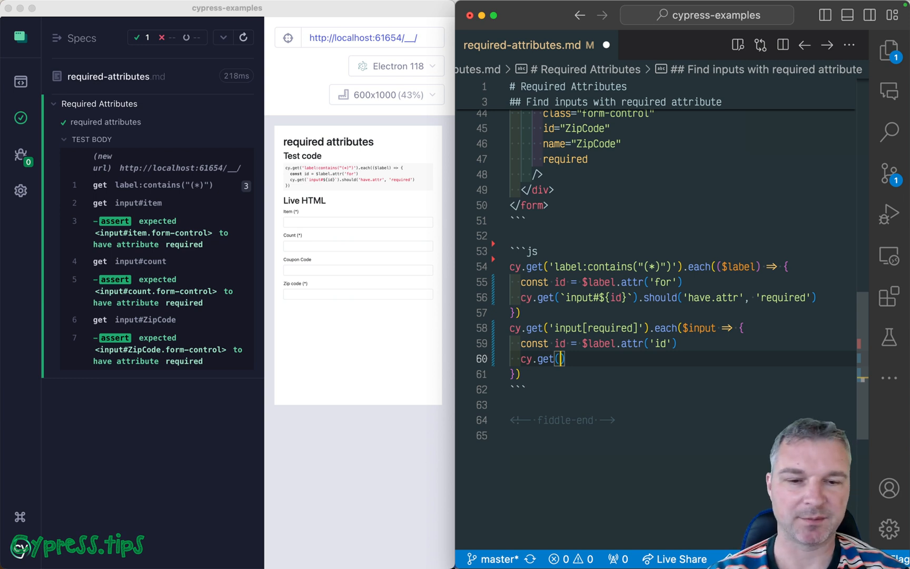
text(contains)
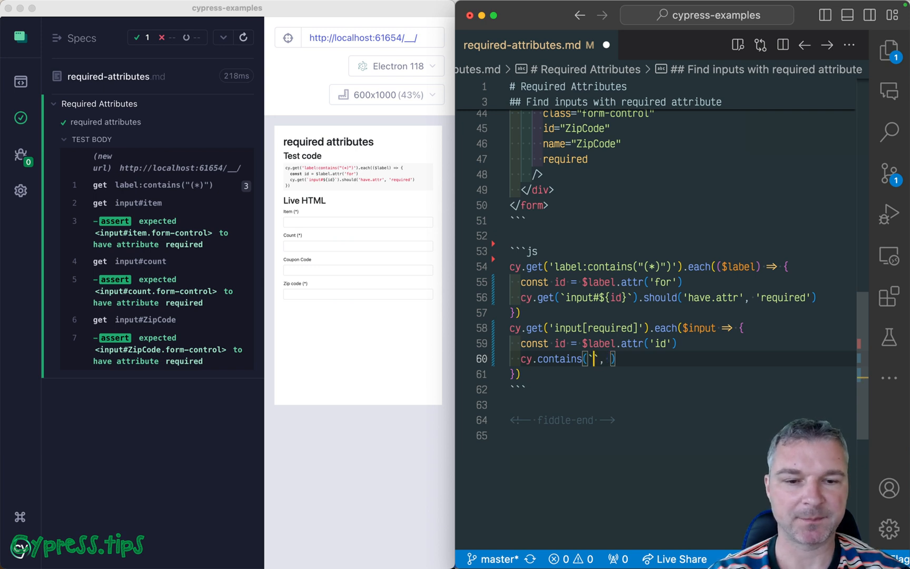
text(label[f)
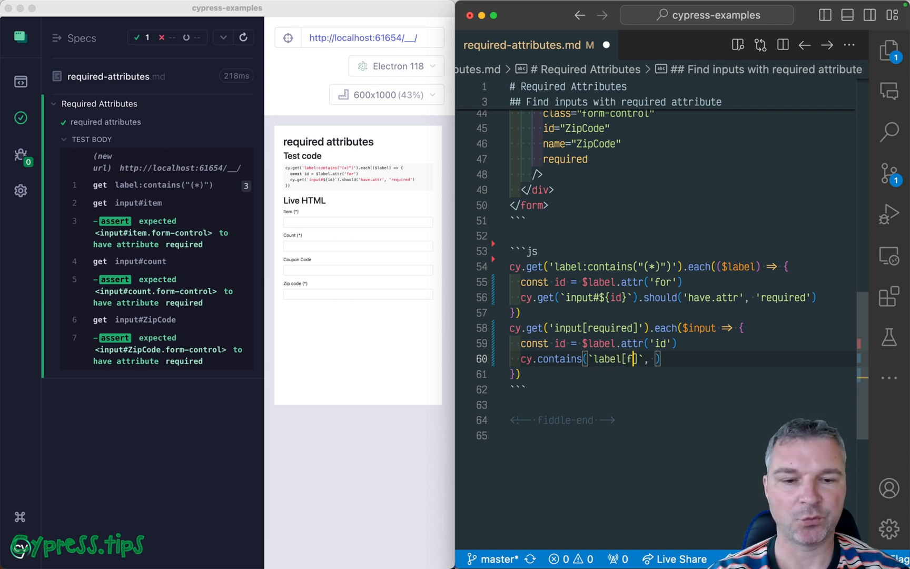
text(or="${)
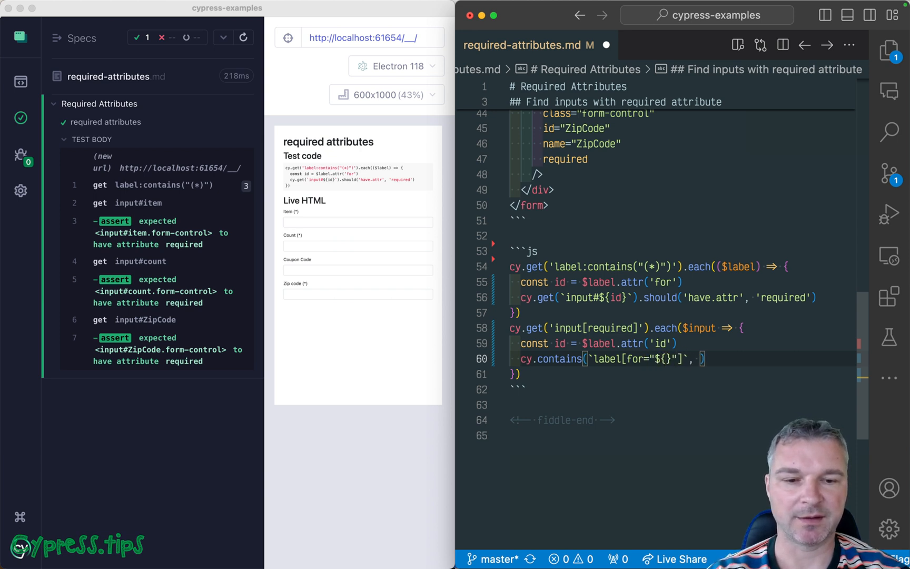
text(id)
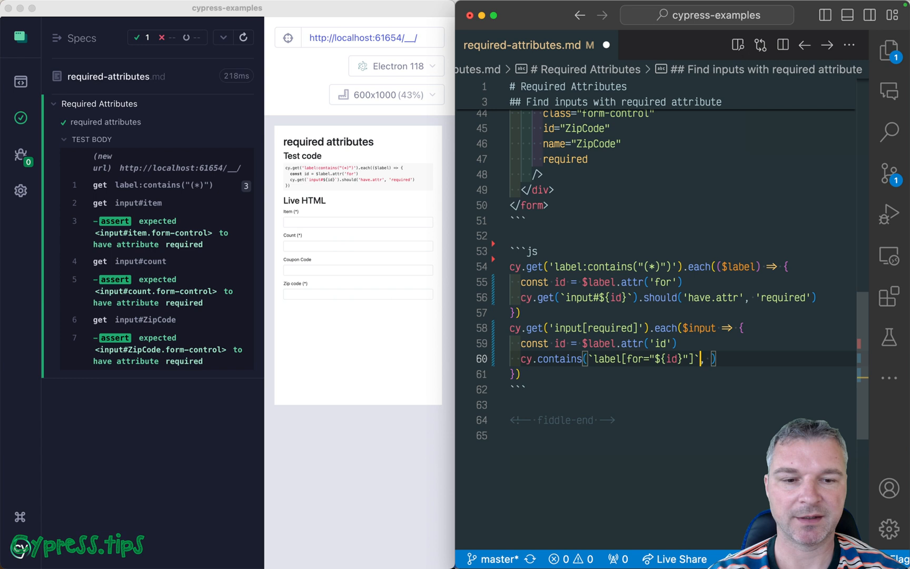
text('()')
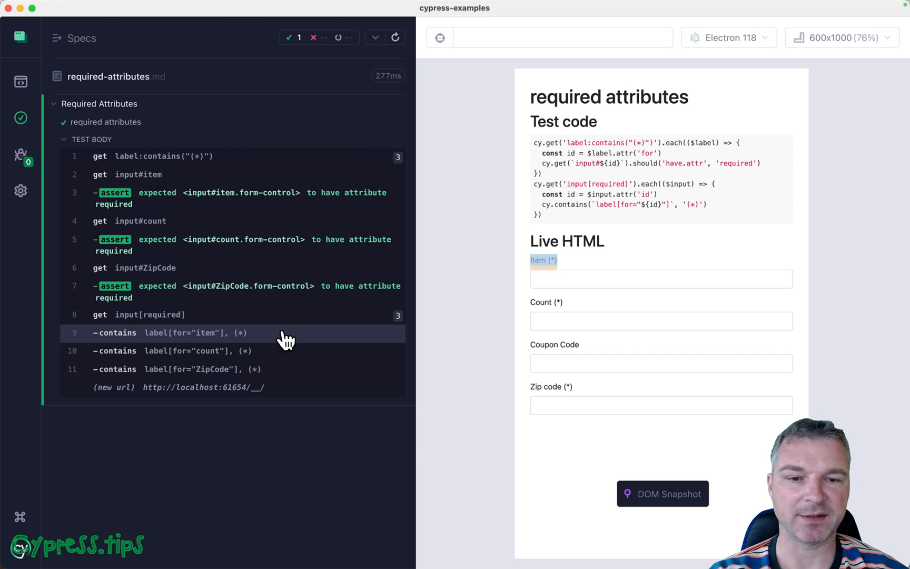
mouse_move(198, 348)
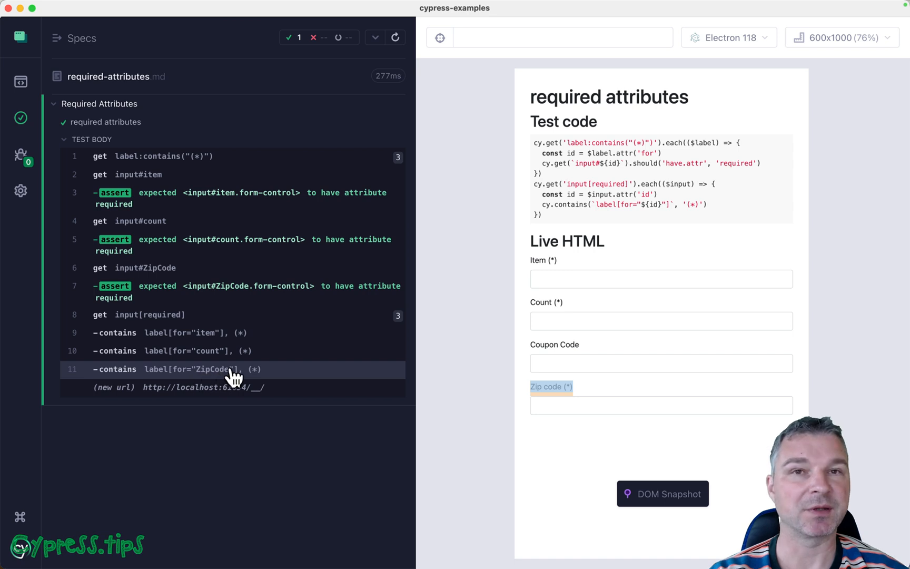
mouse_move(265, 379)
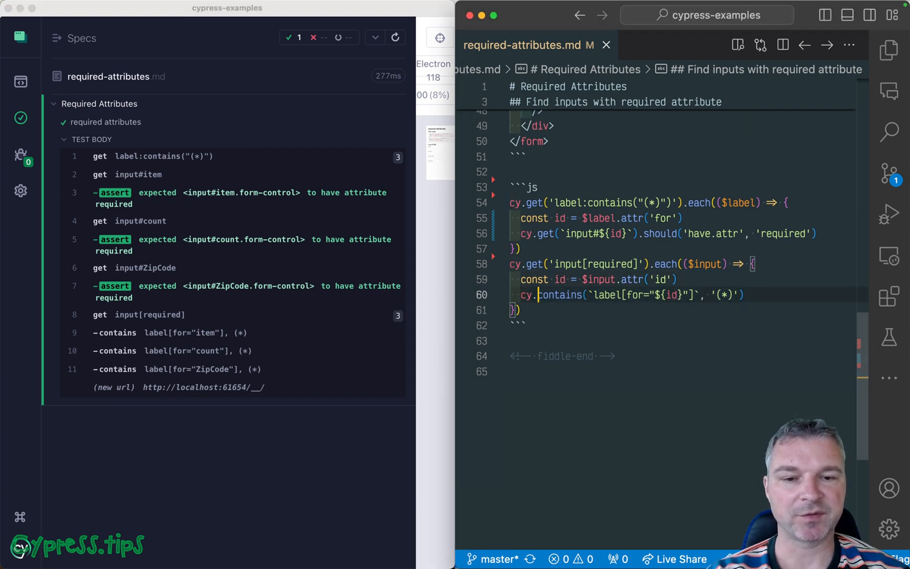
- Switch the lookup to cy.get label[for=id] should contain (*) and view the passing runner
text(get()
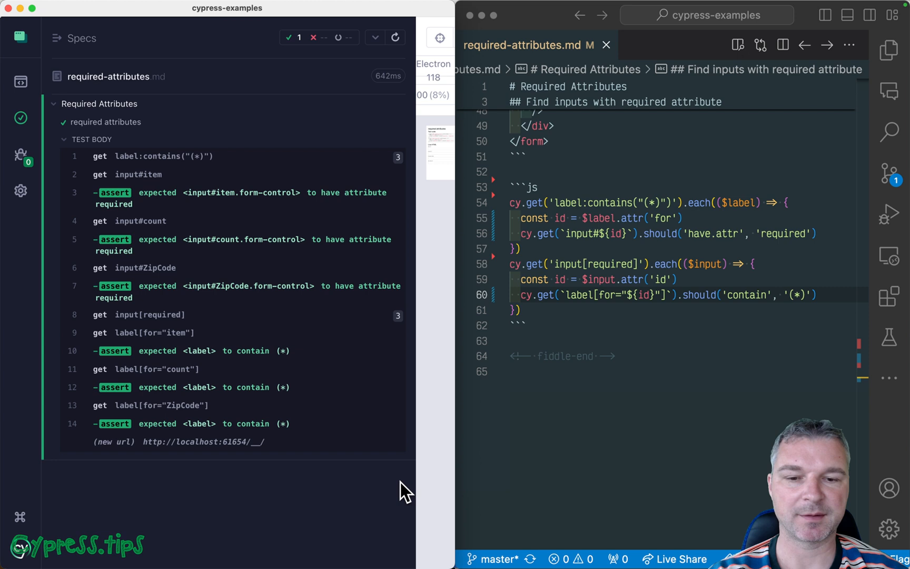
click(326, 351)
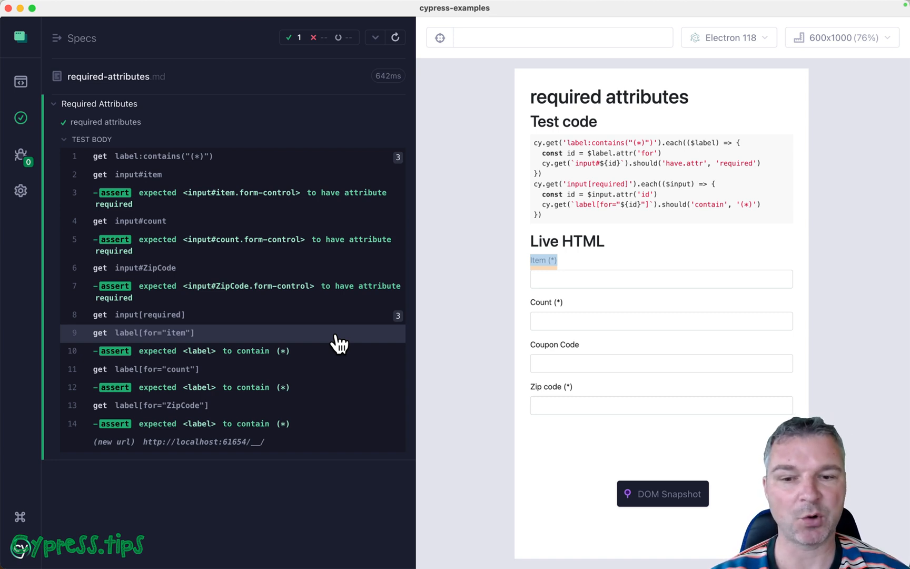
mouse_move(336, 354)
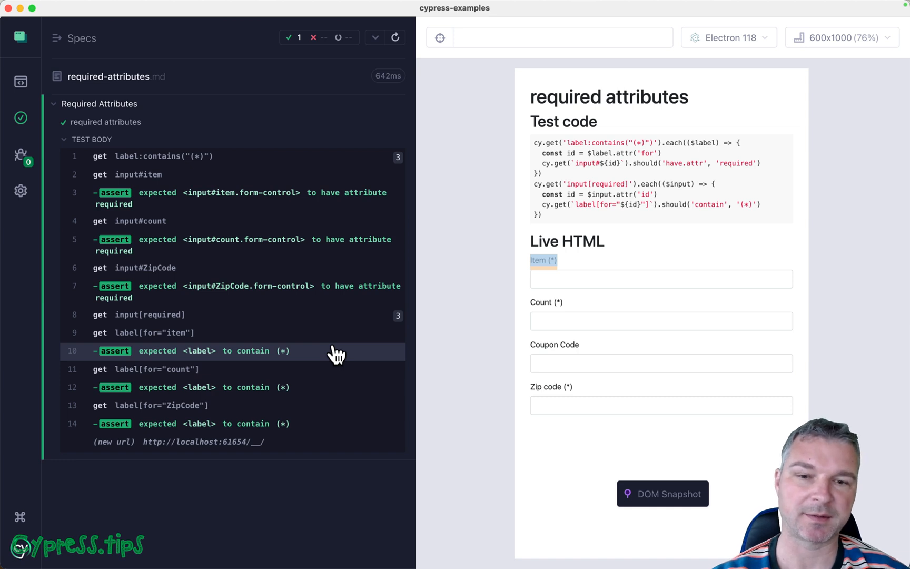